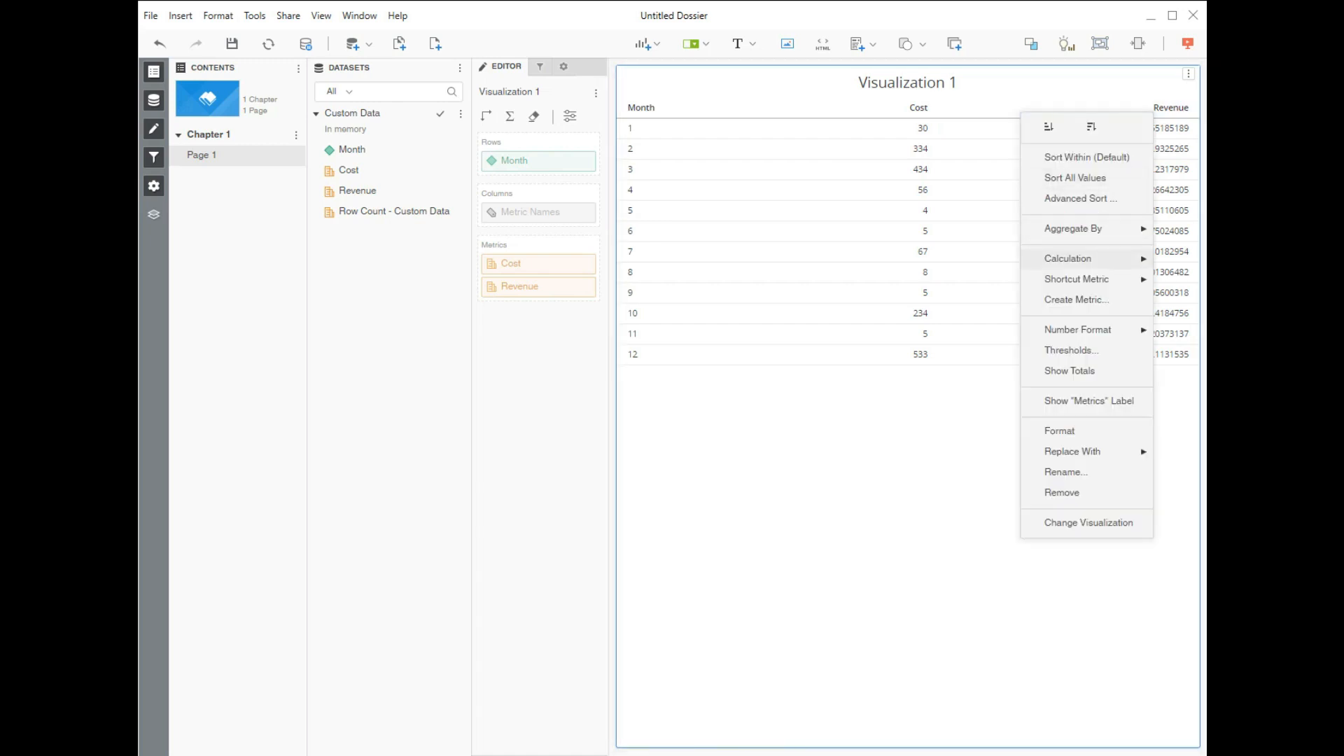
# Step: Add a Percent to Total By Columns shortcut metric for Revenue to the grid
pyautogui.click(1075, 279)
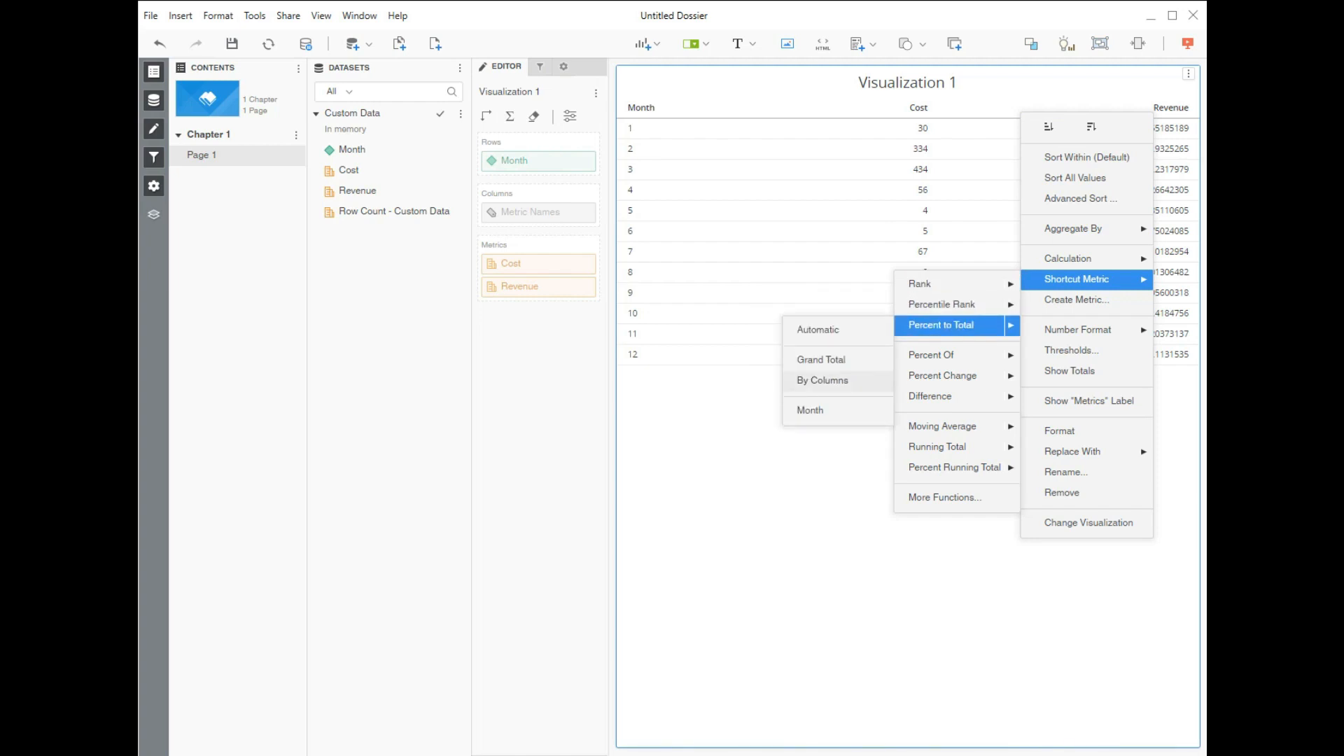
pyautogui.click(822, 380)
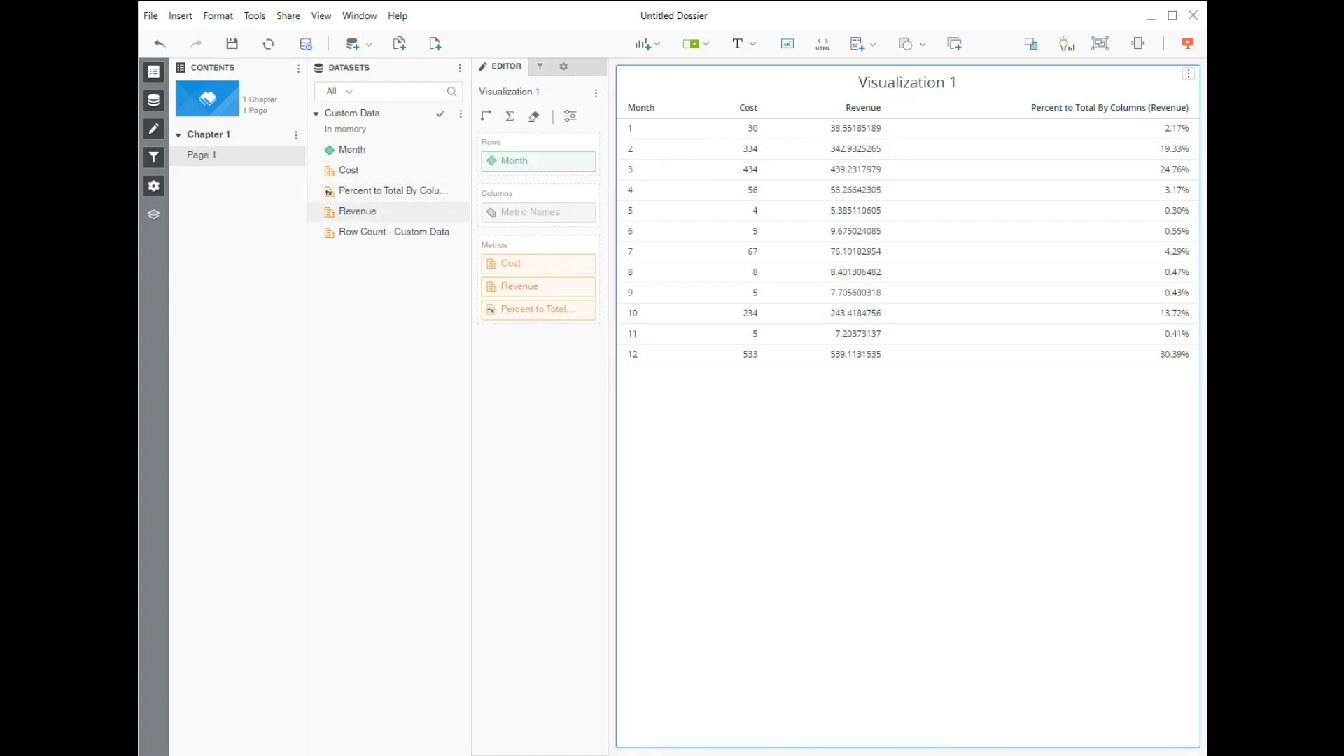
# Step: Add a quick calculation metric Revenue minus Cost from the Revenue metric's options
pyautogui.rightClick(359, 211)
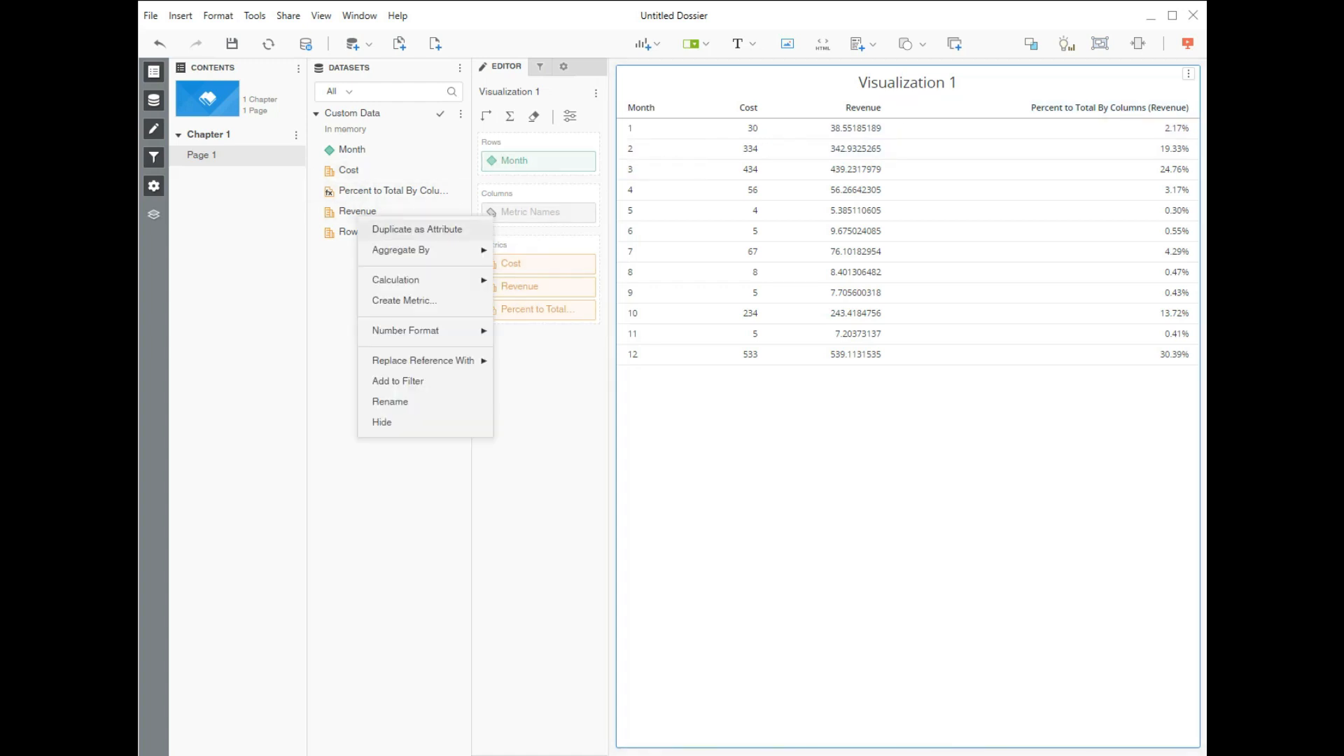
pyautogui.click(396, 280)
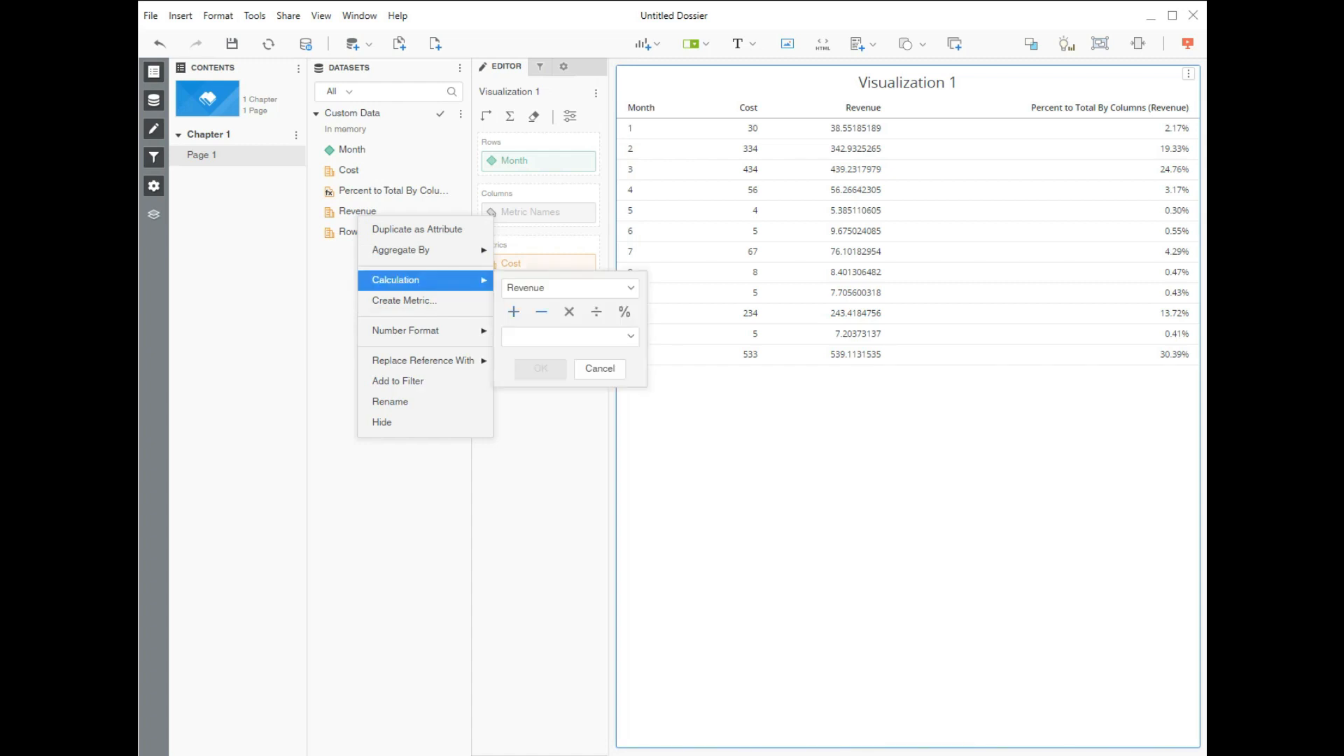
pyautogui.click(569, 336)
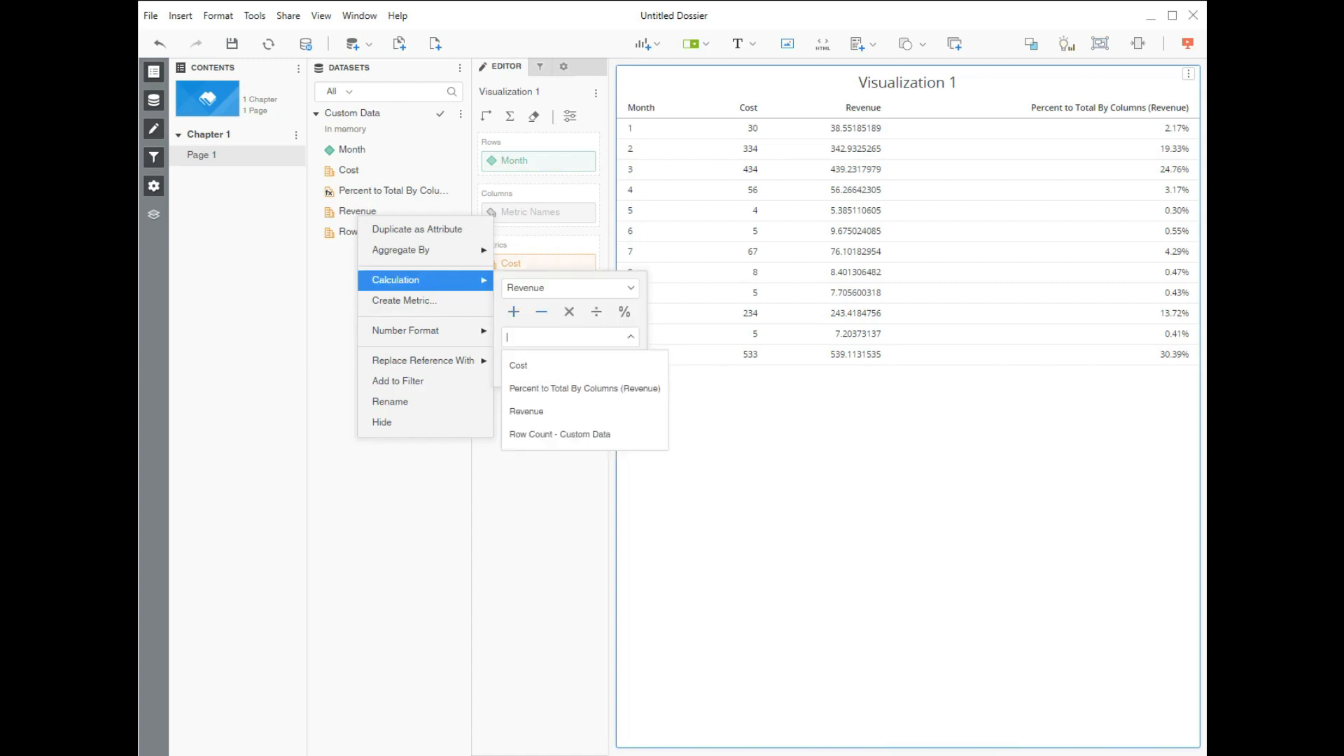
pyautogui.click(518, 365)
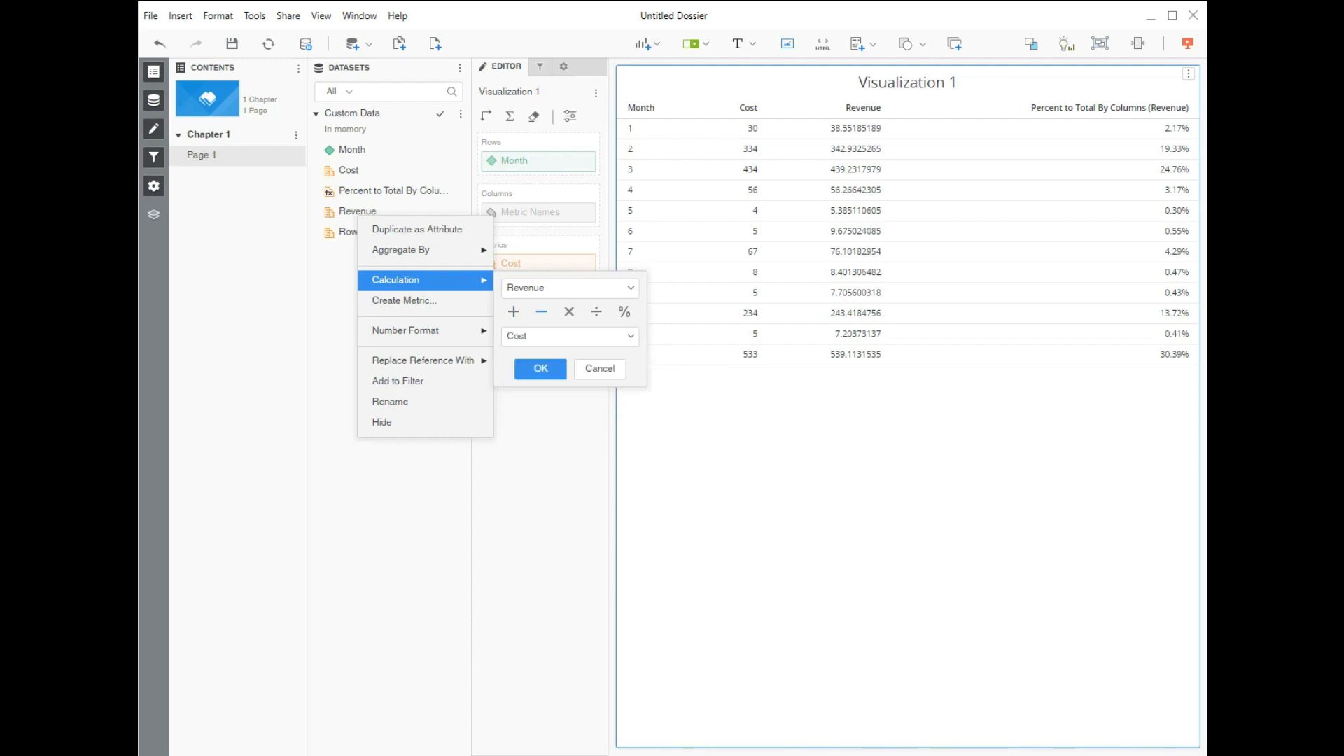
pyautogui.click(541, 368)
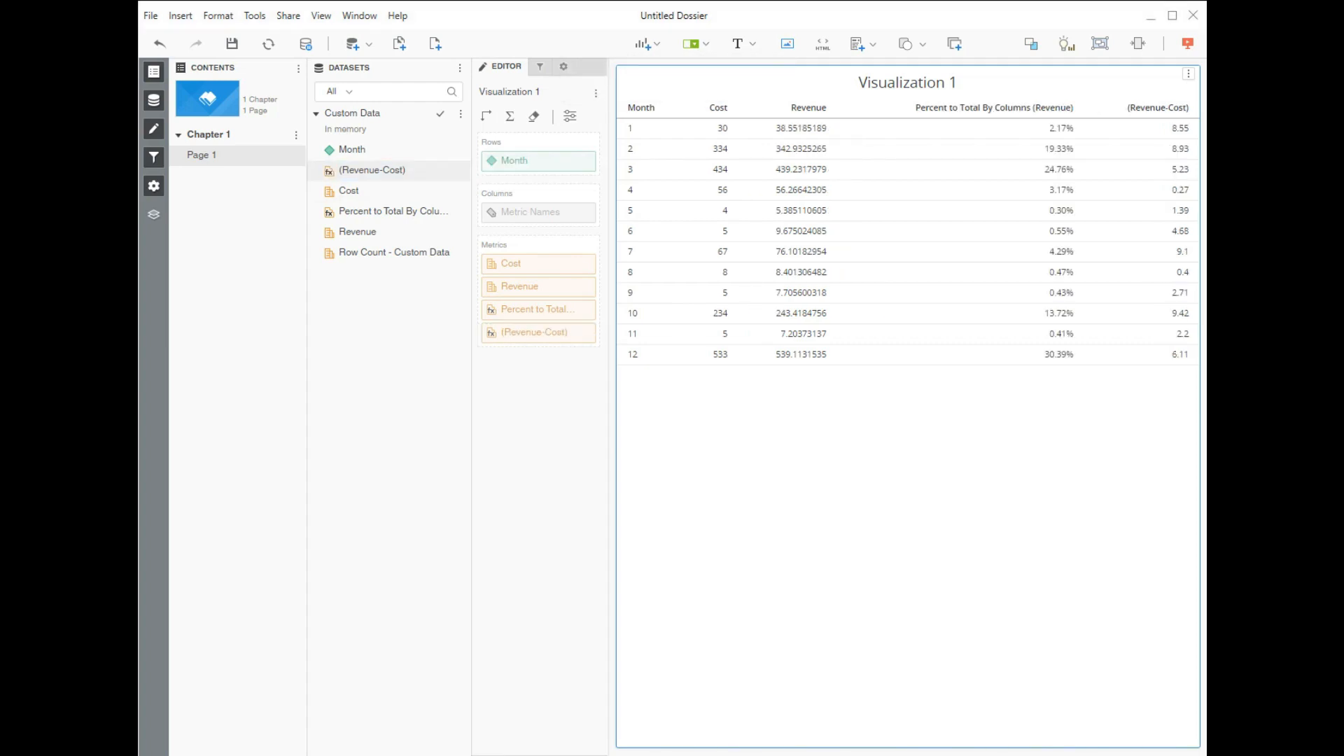
# Step: Open the options menu for the (Revenue-Cost) metric in the Datasets panel
pyautogui.rightClick(371, 171)
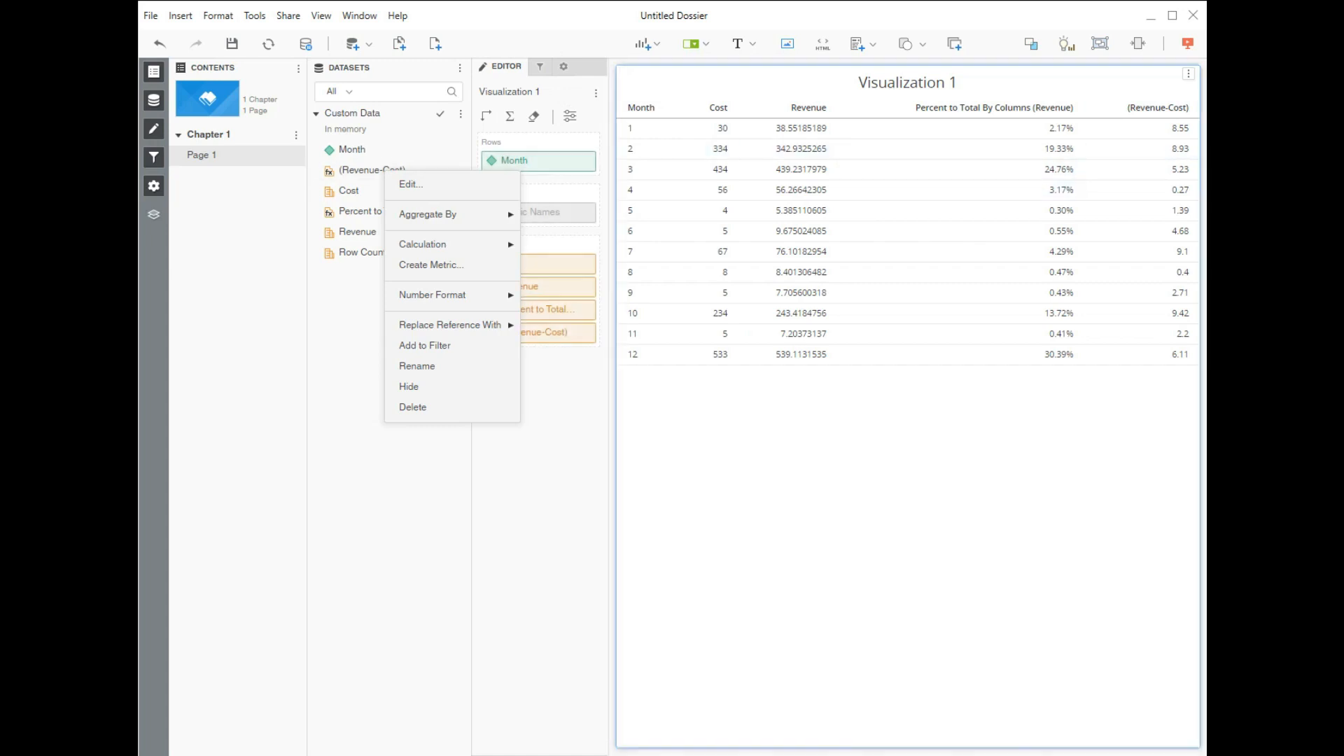
pyautogui.moveTo(417, 366)
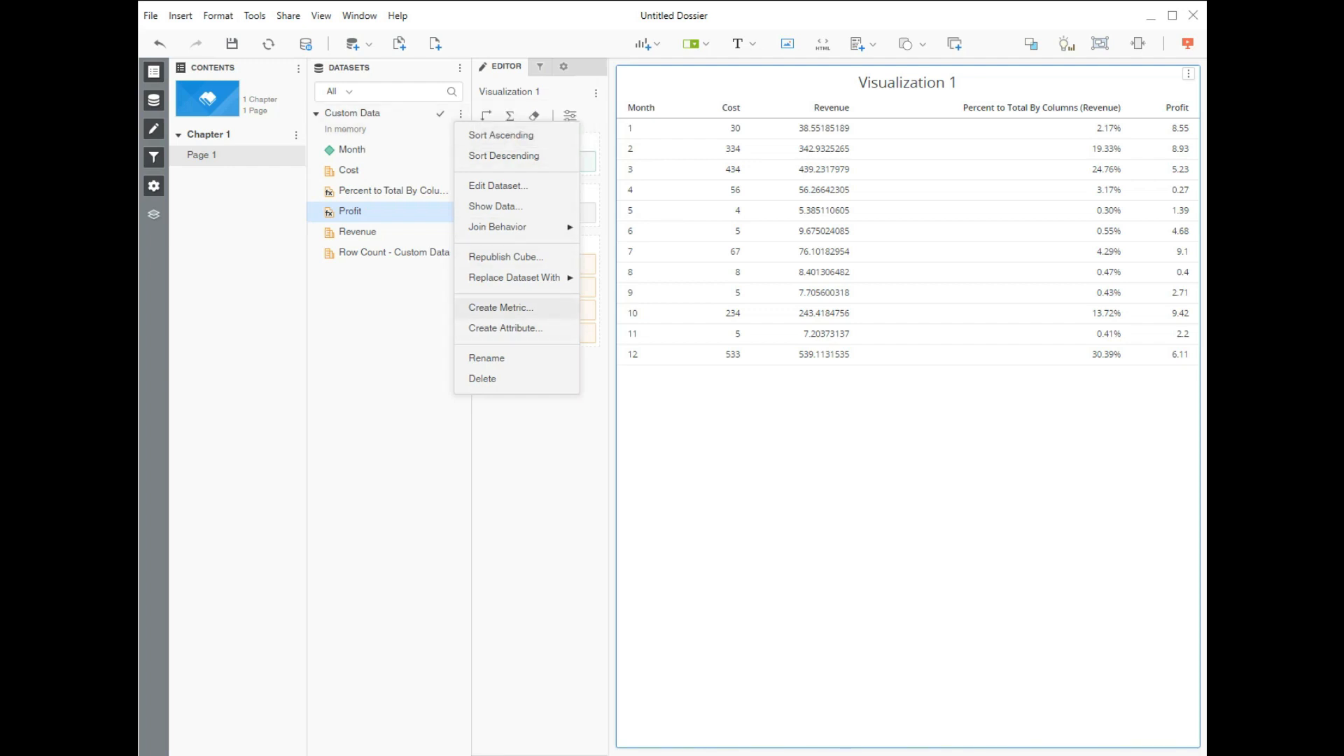
# Step: Define a new dataset metric as Max of Cost at the By Columns level
pyautogui.click(499, 307)
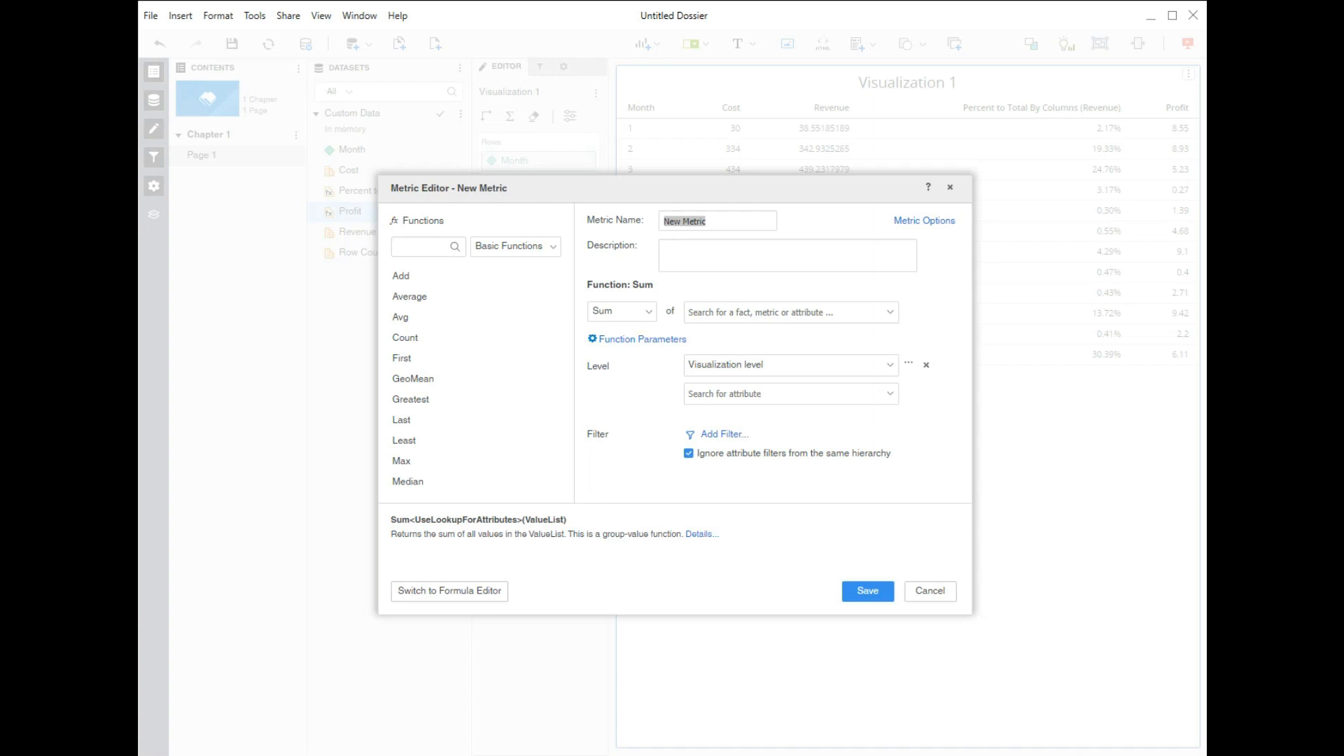
pyautogui.click(621, 312)
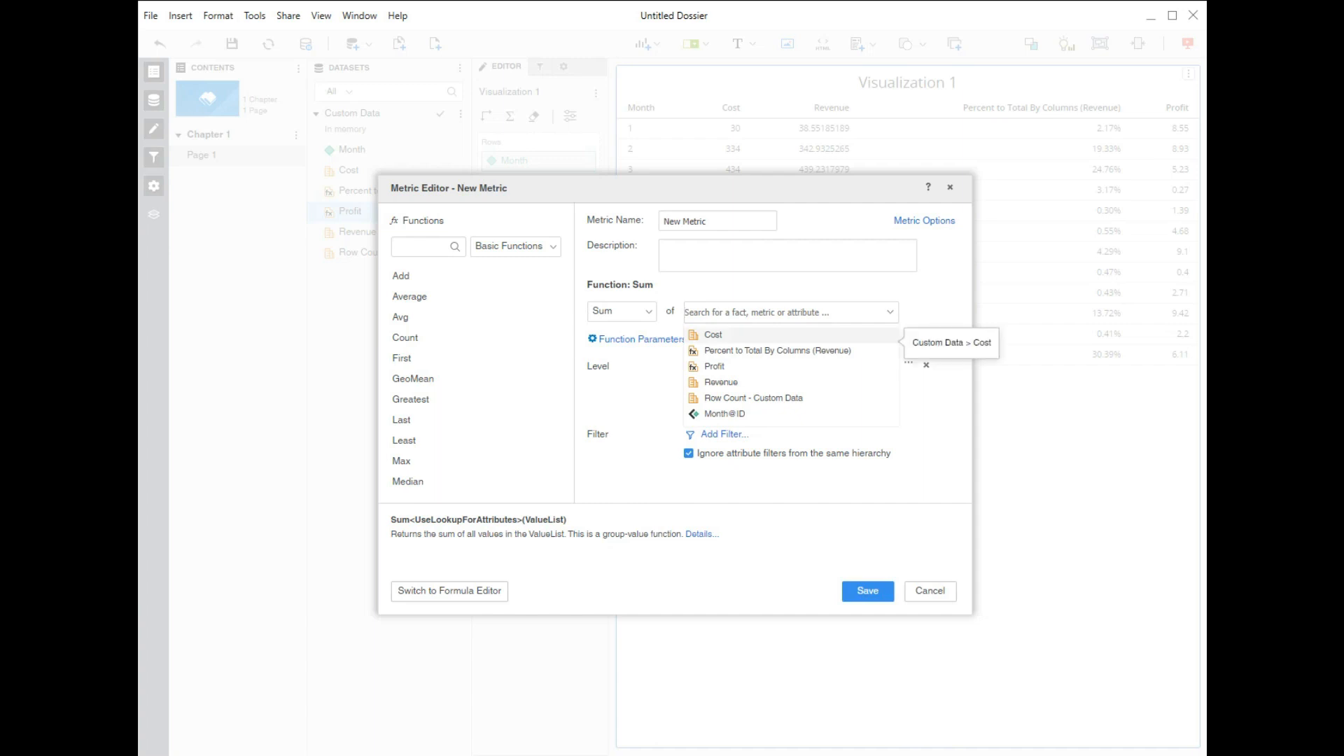
pyautogui.click(713, 335)
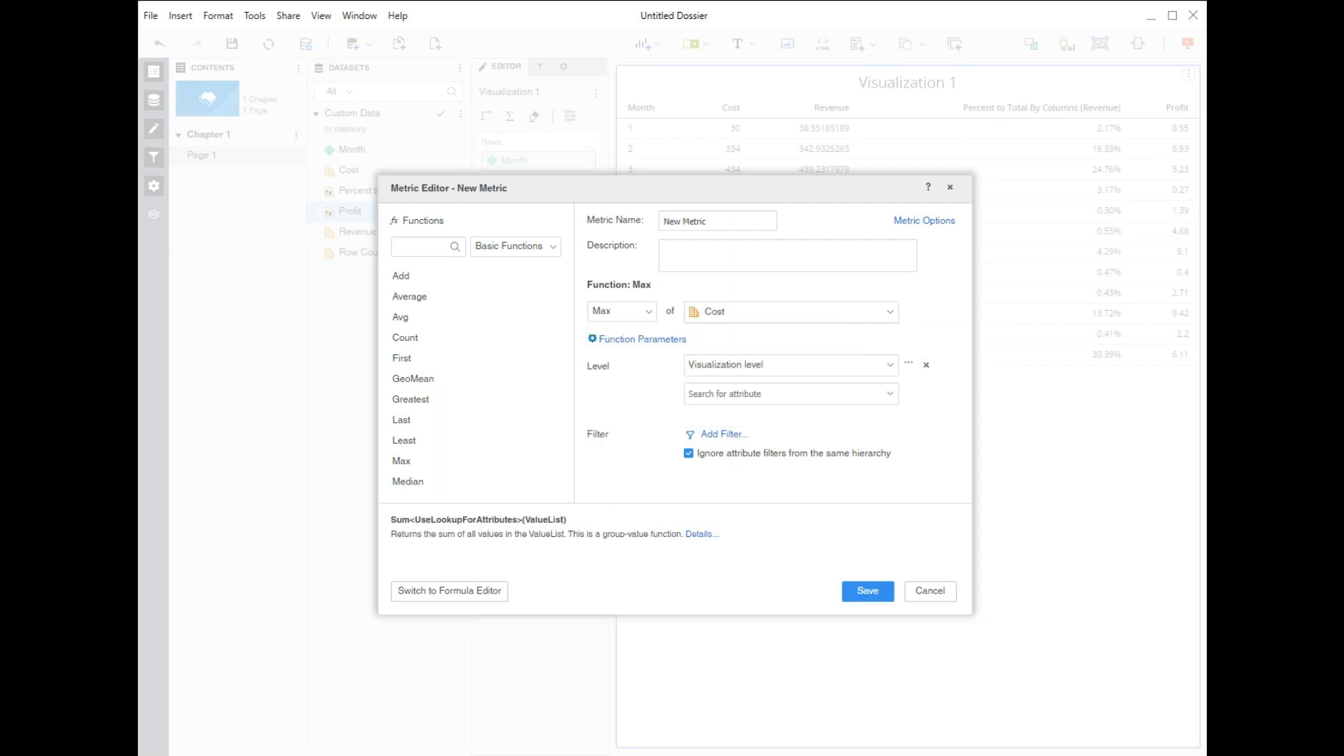
pyautogui.click(402, 461)
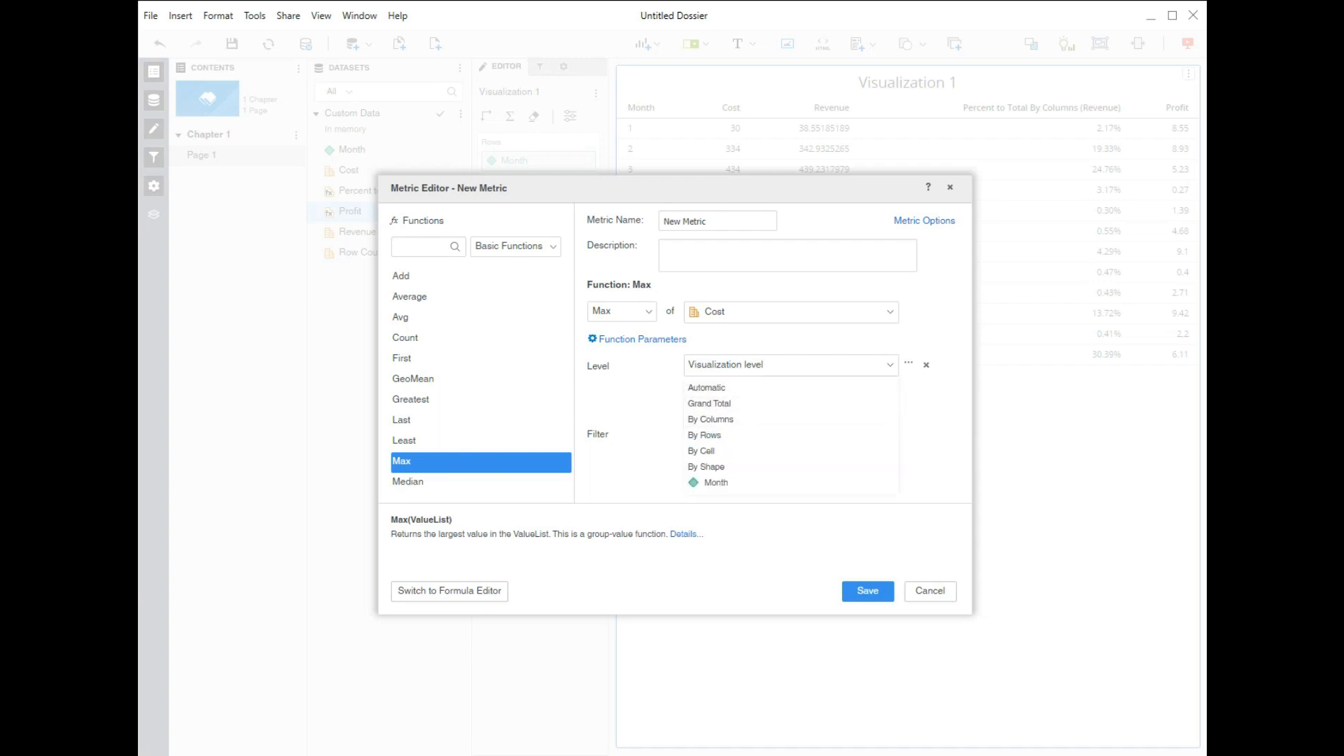
pyautogui.click(709, 420)
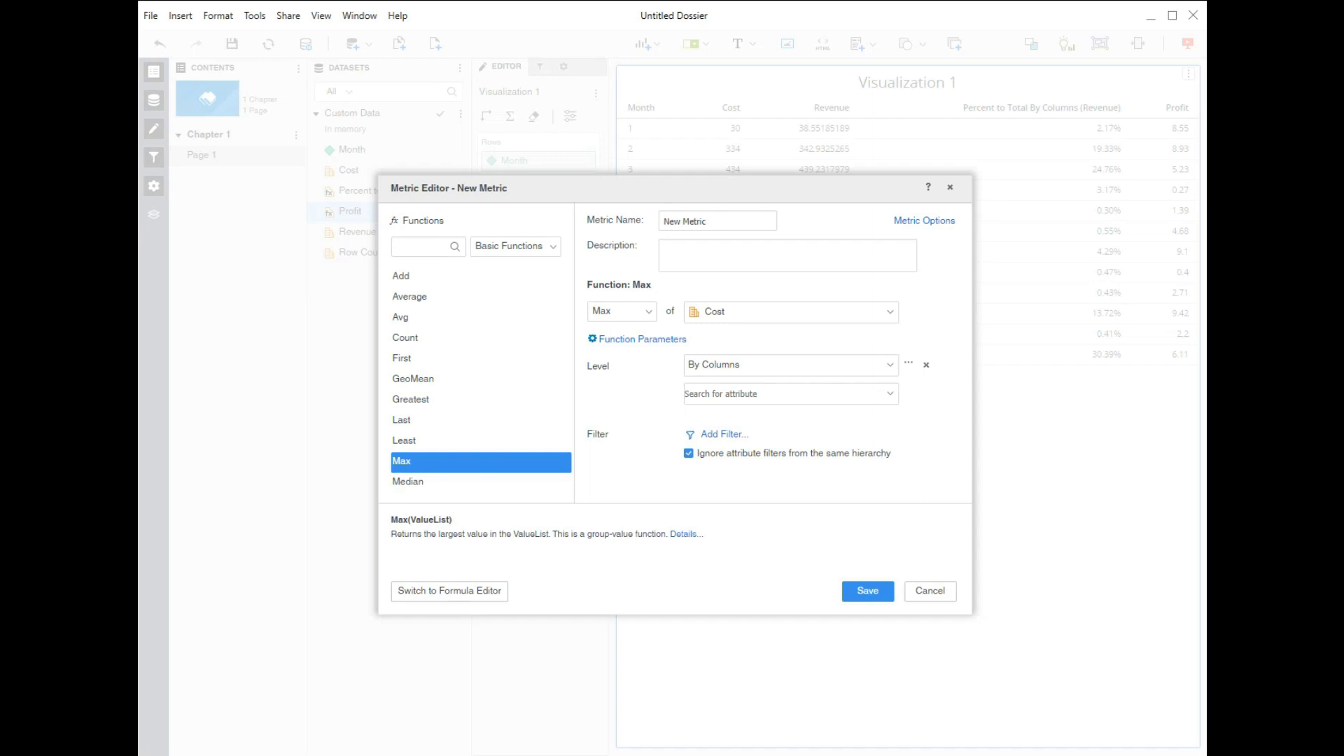
# Step: In the Formula Editor, name the metric 'Max Cost' and save it
pyautogui.click(449, 591)
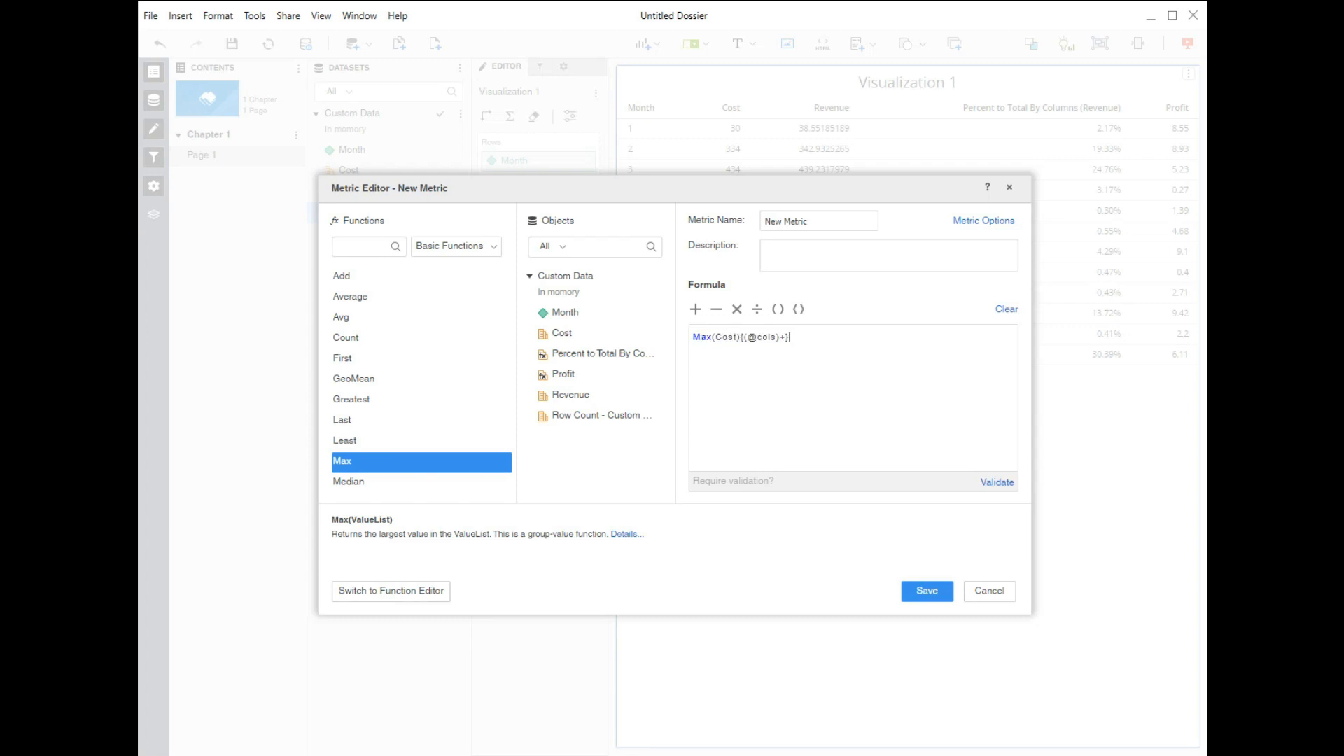
pyautogui.tripleClick(741, 337)
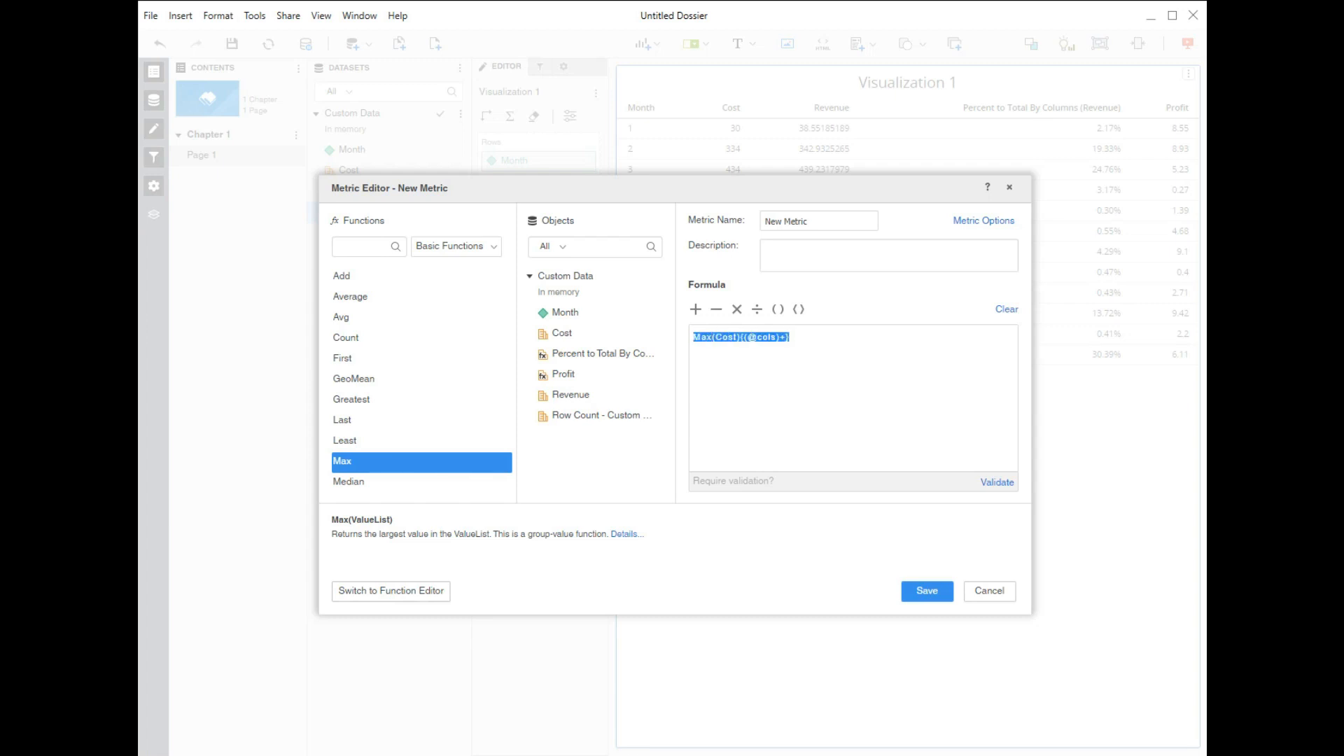
pyautogui.click(818, 221)
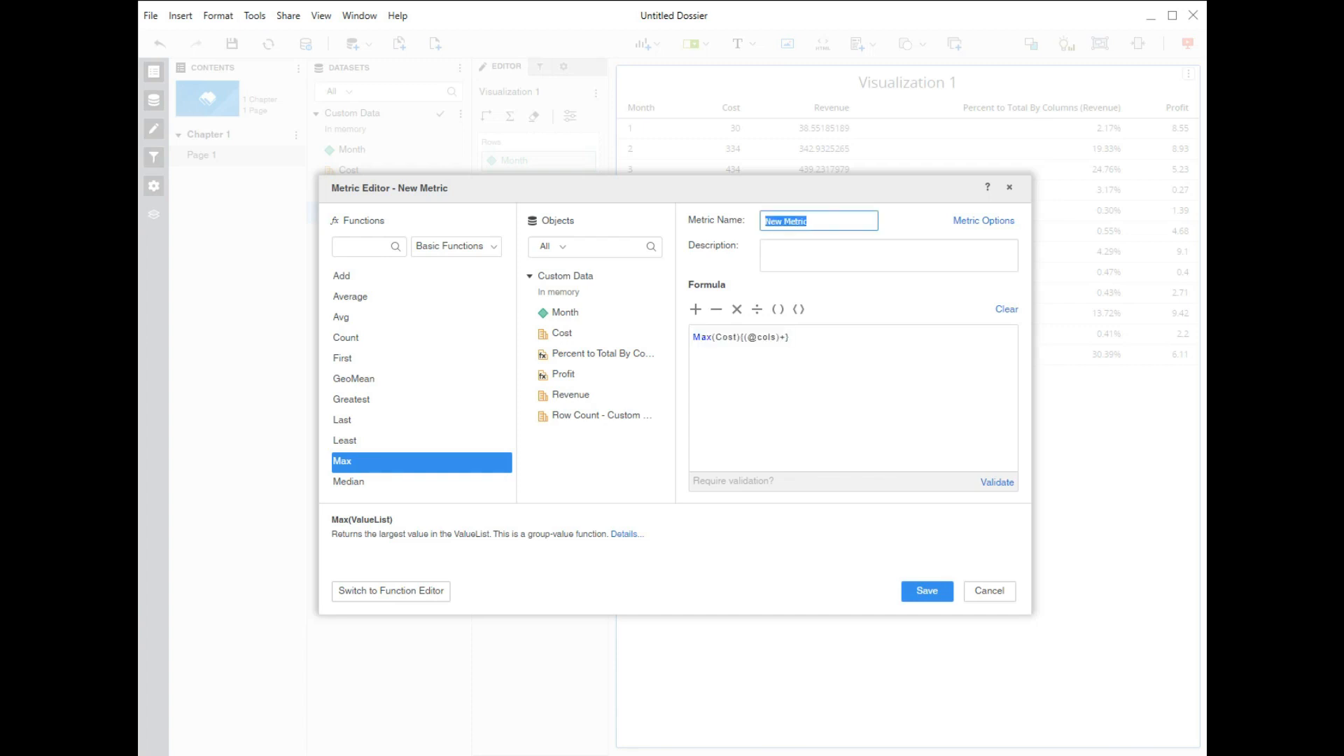
pyautogui.write('Max Cost')
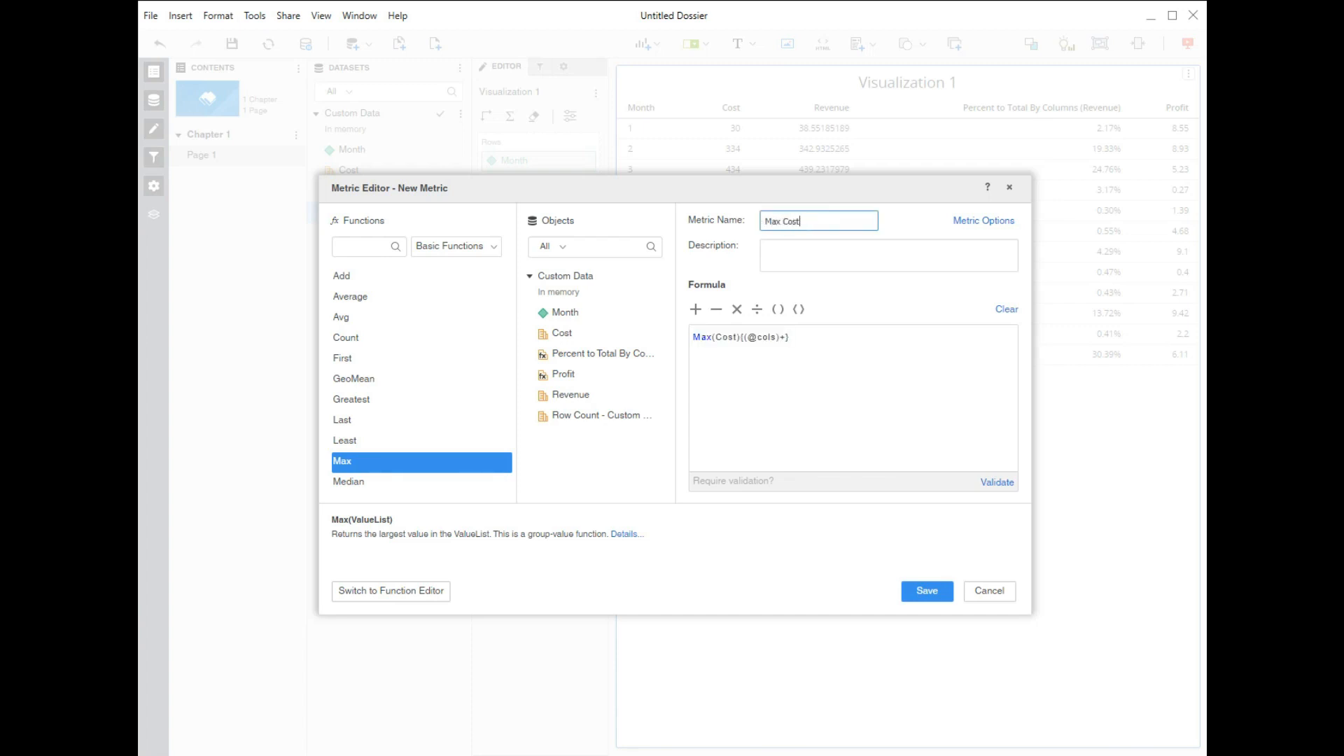
pyautogui.click(929, 590)
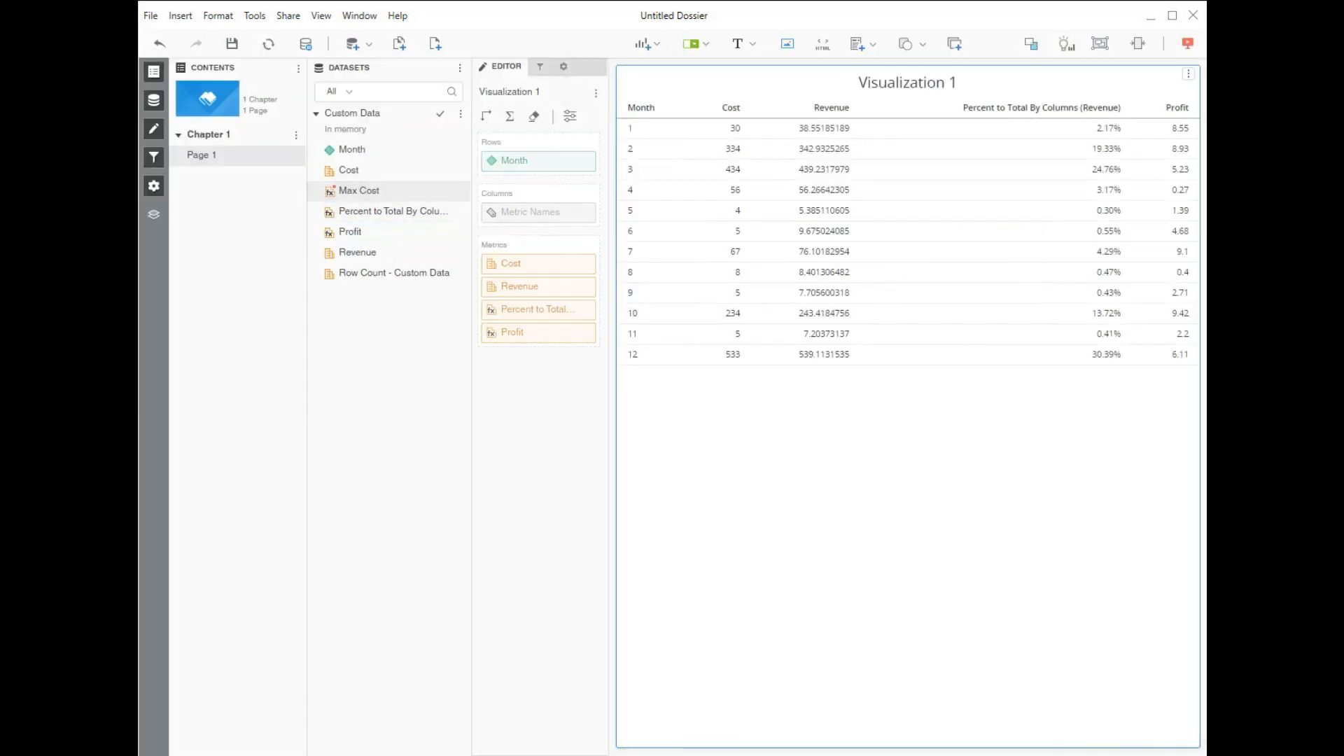
# Step: Drag Max Cost into the grid and sort rows by Percent to Total descending
pyautogui.moveTo(358, 190); pyautogui.dragTo(538, 355)
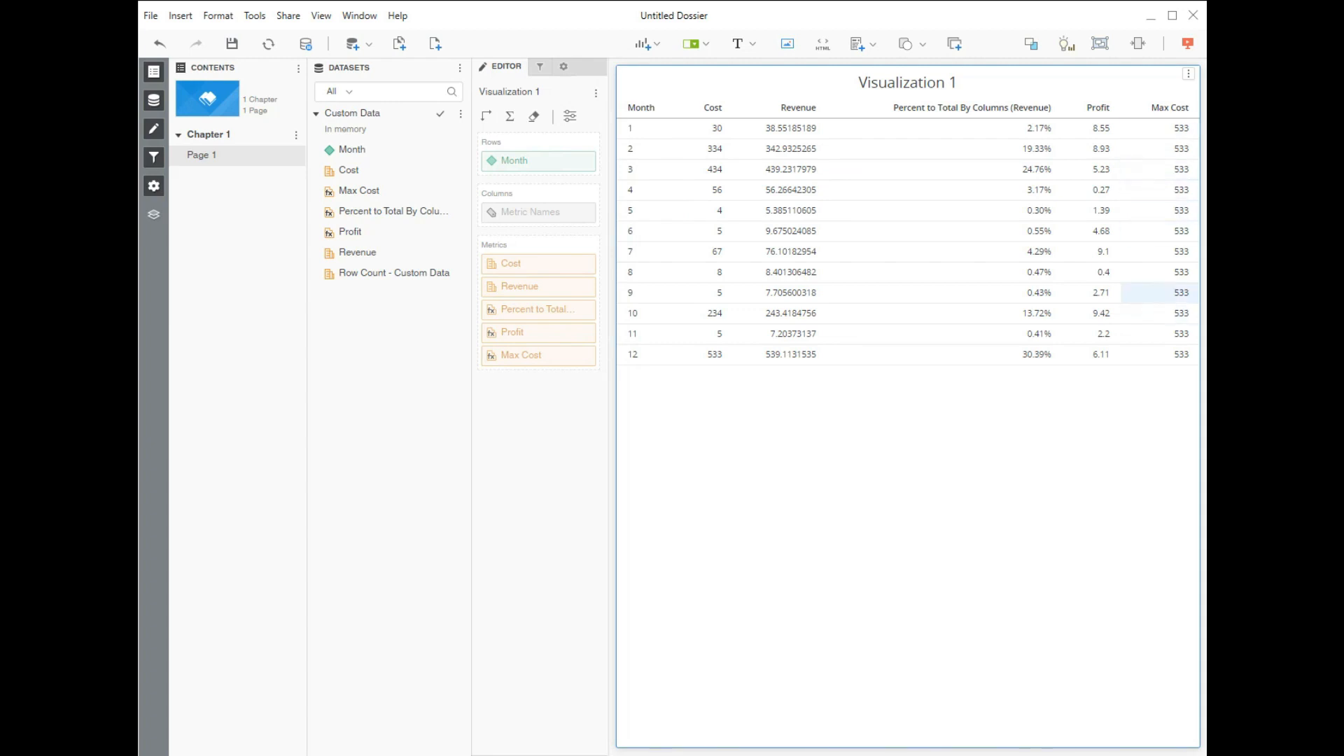
pyautogui.click(790, 148)
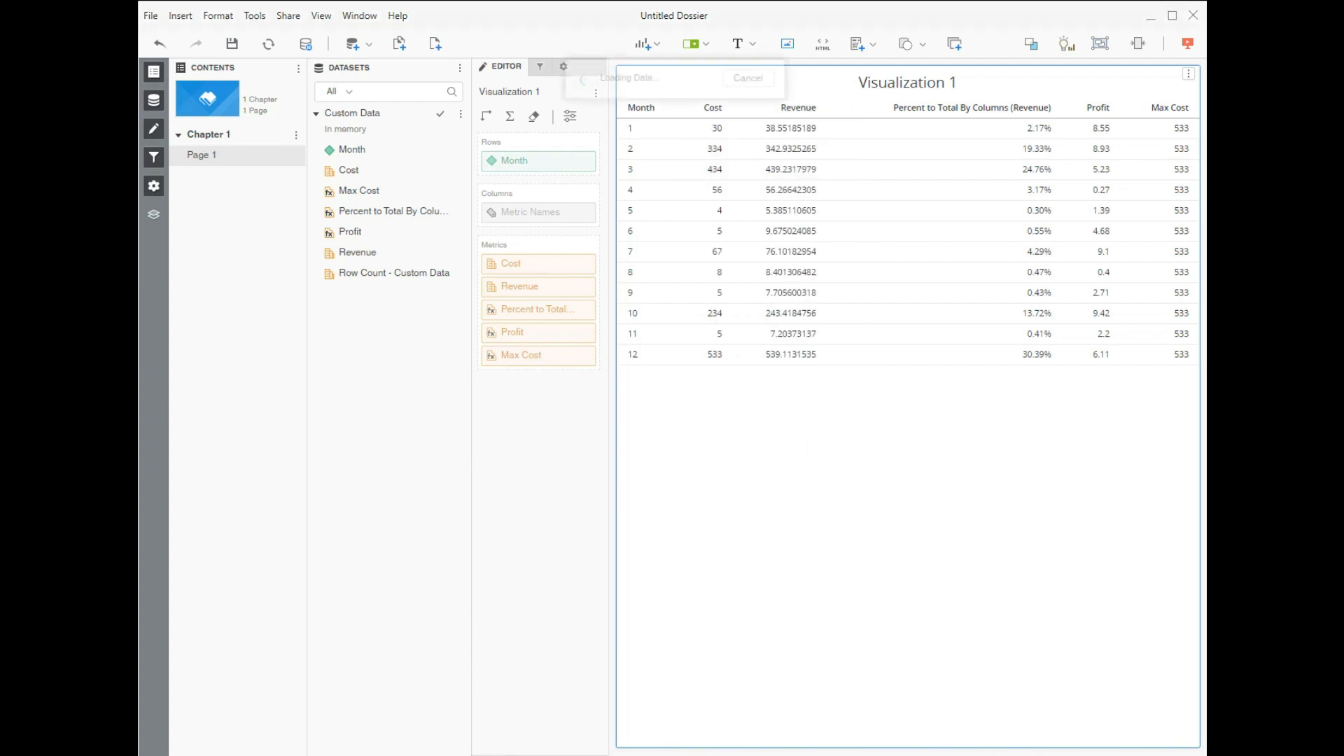
pyautogui.click(713, 108)
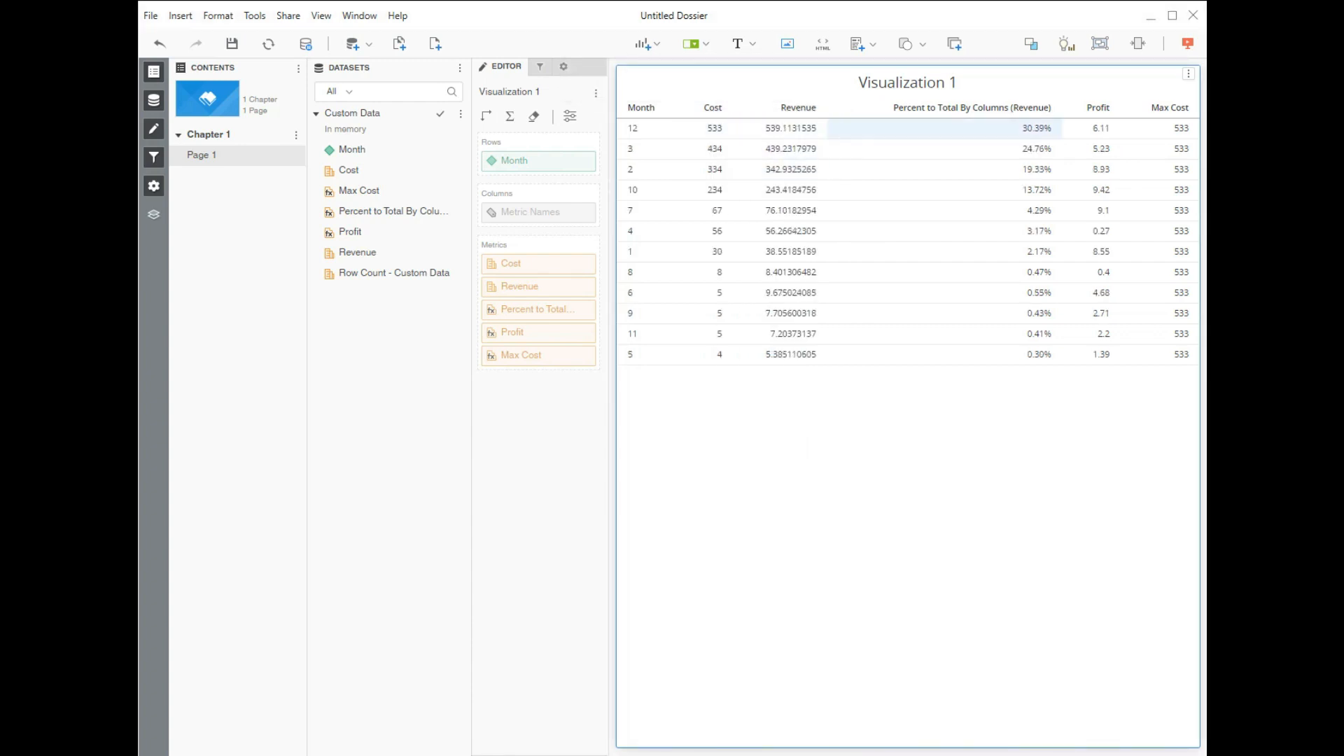
pyautogui.click(1180, 127)
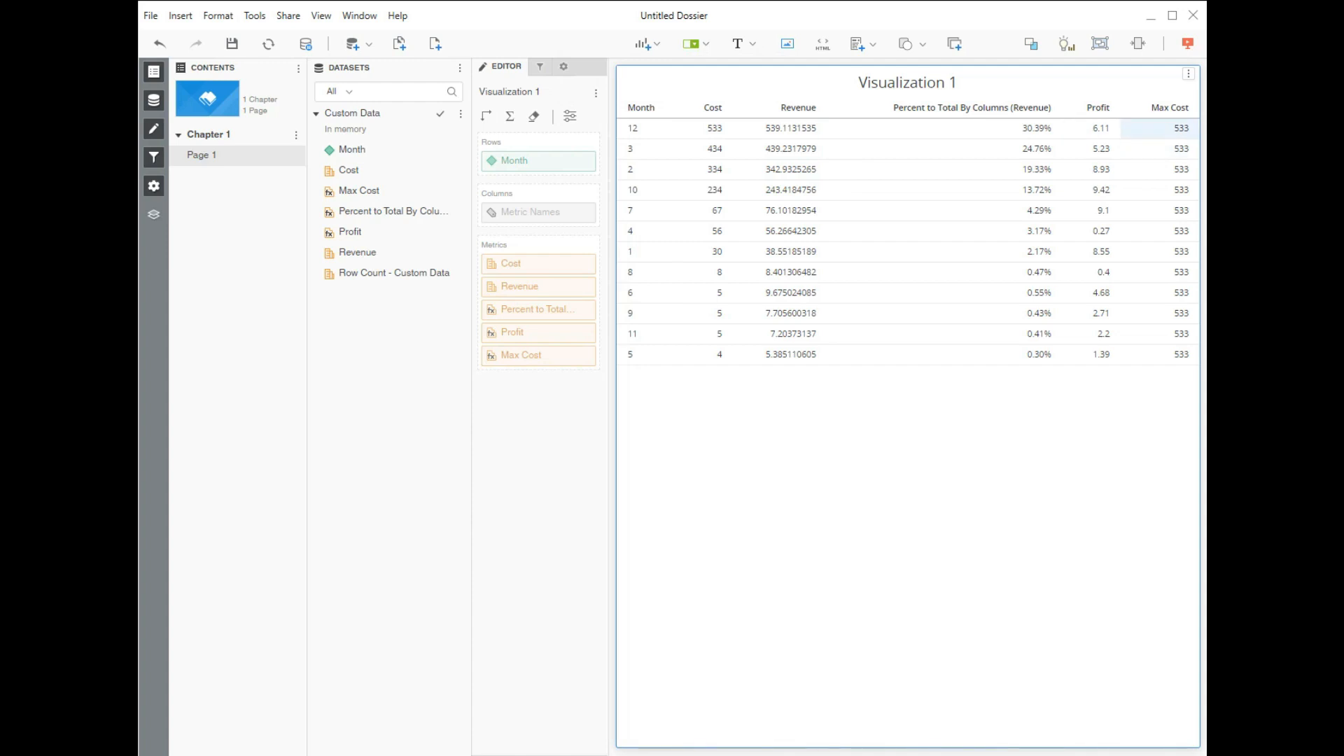
pyautogui.click(706, 148)
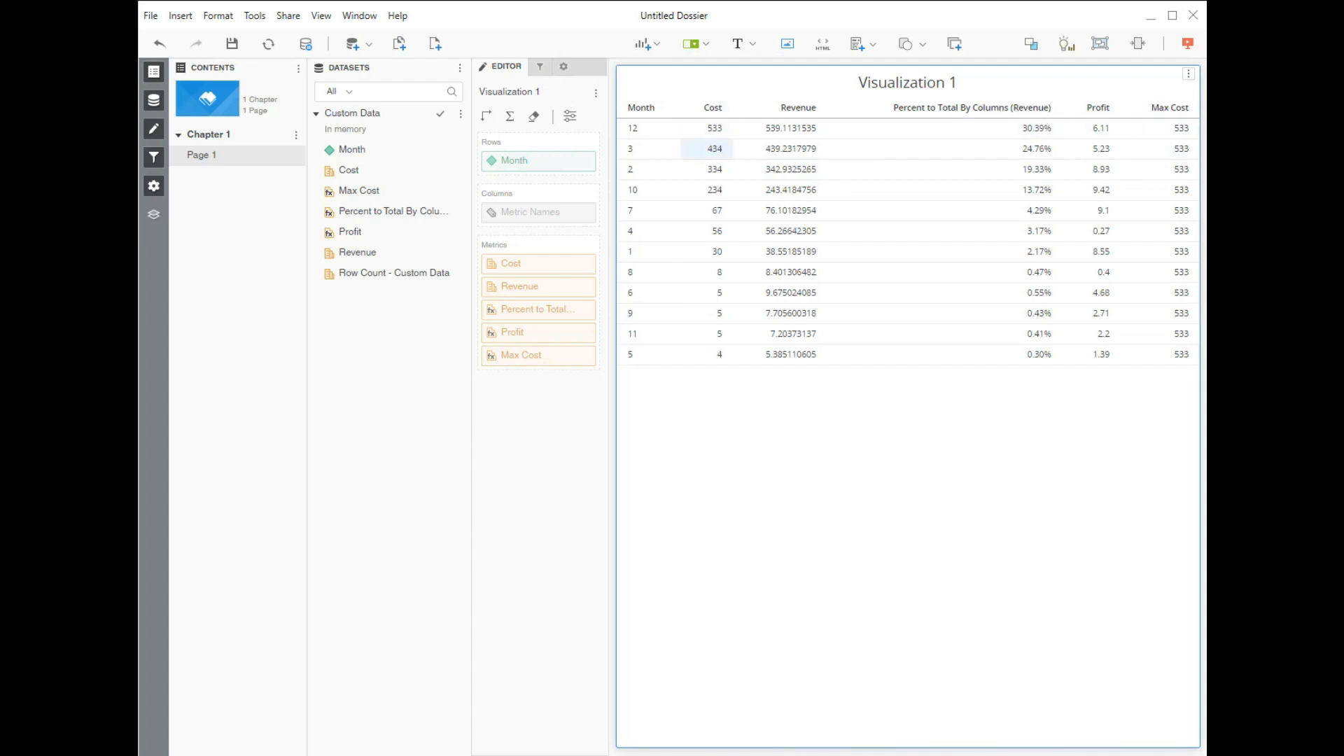
pyautogui.moveTo(352, 113)
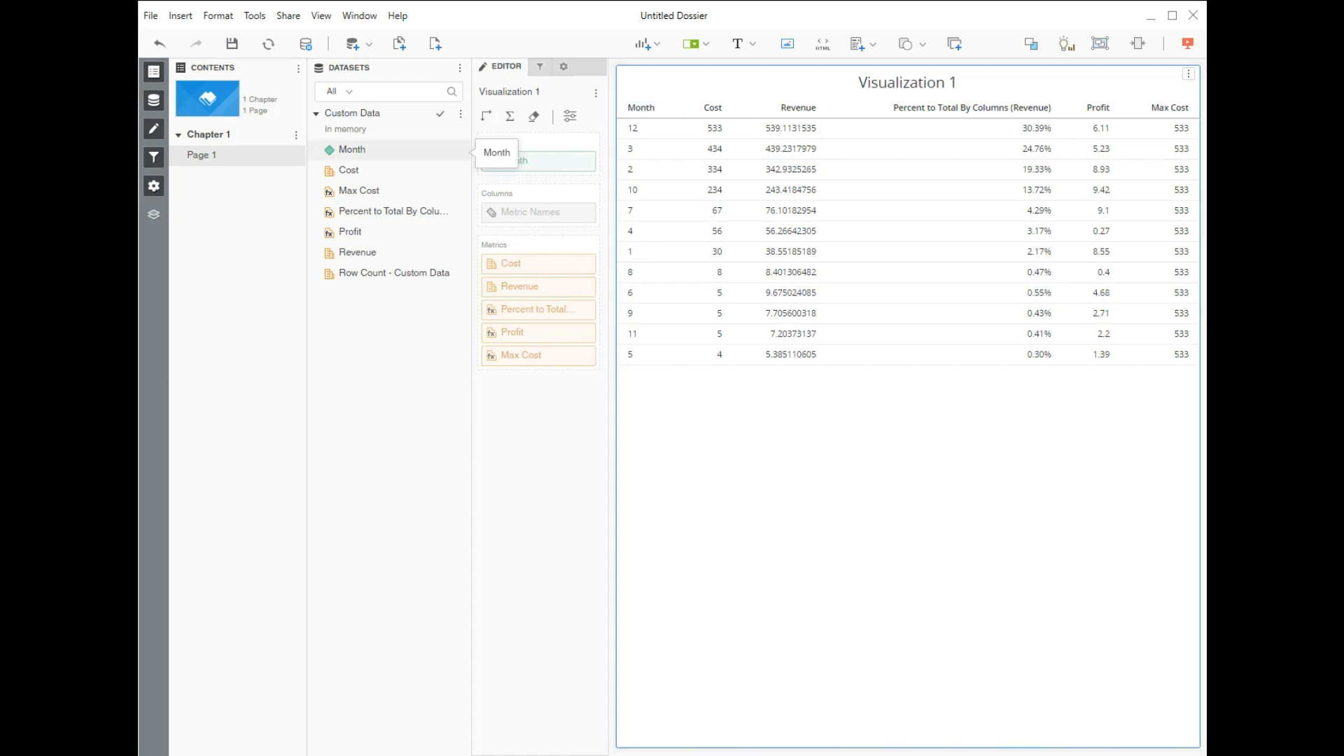
# Step: Create a derived attribute on Custom Data, adding then removing DESC forms to keep only ID
pyautogui.rightClick(352, 150)
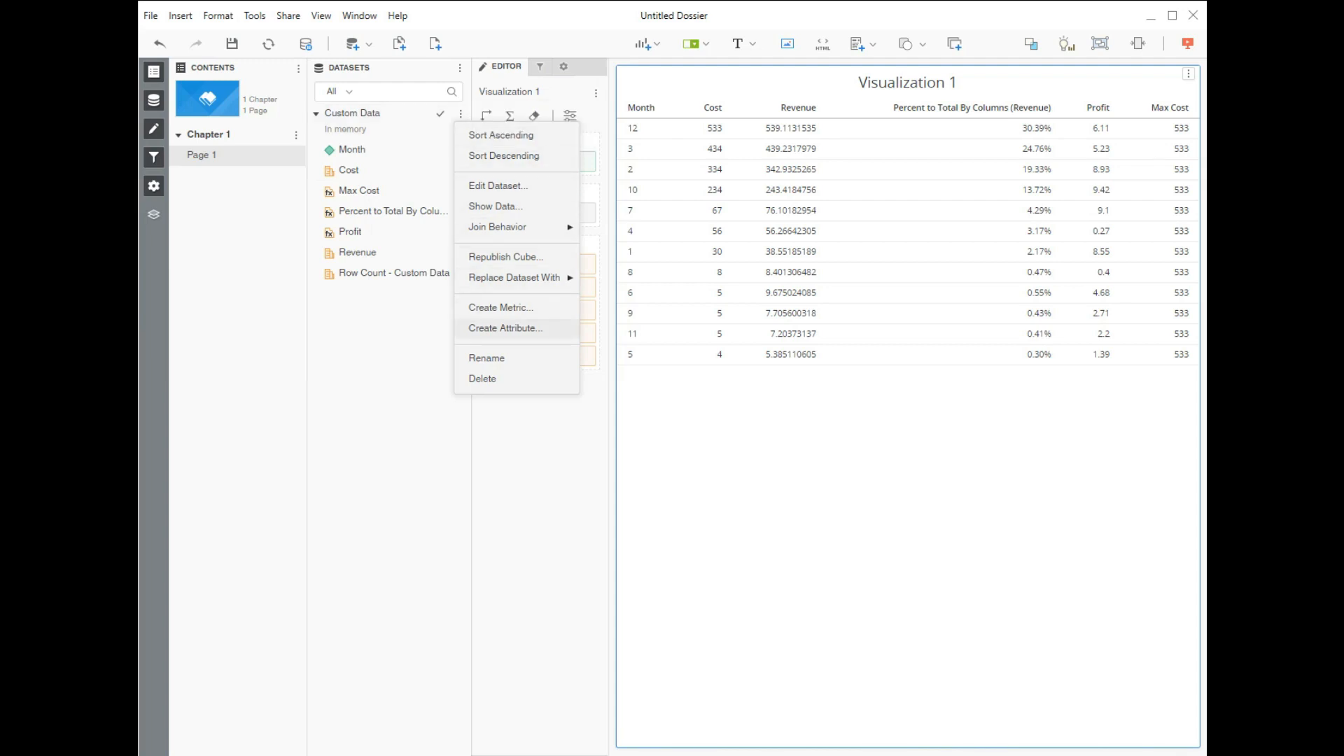
pyautogui.click(504, 328)
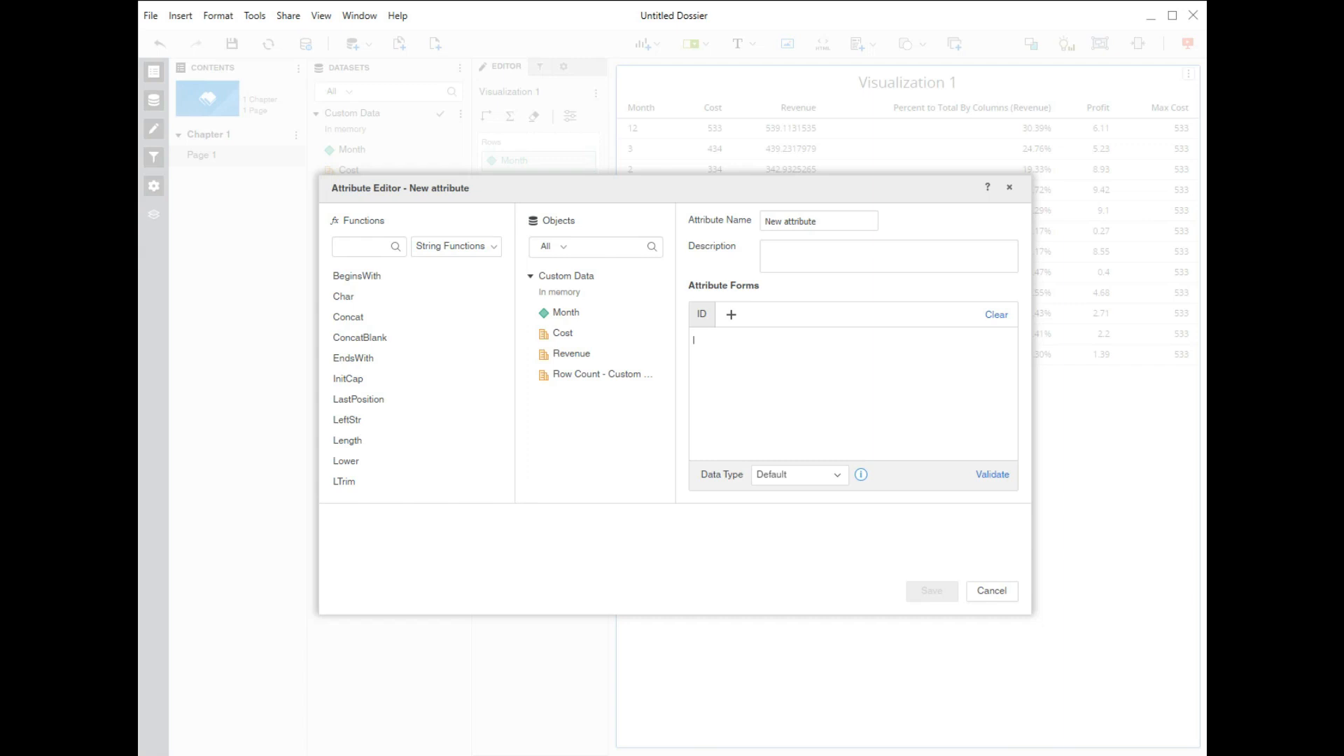
pyautogui.click(730, 314)
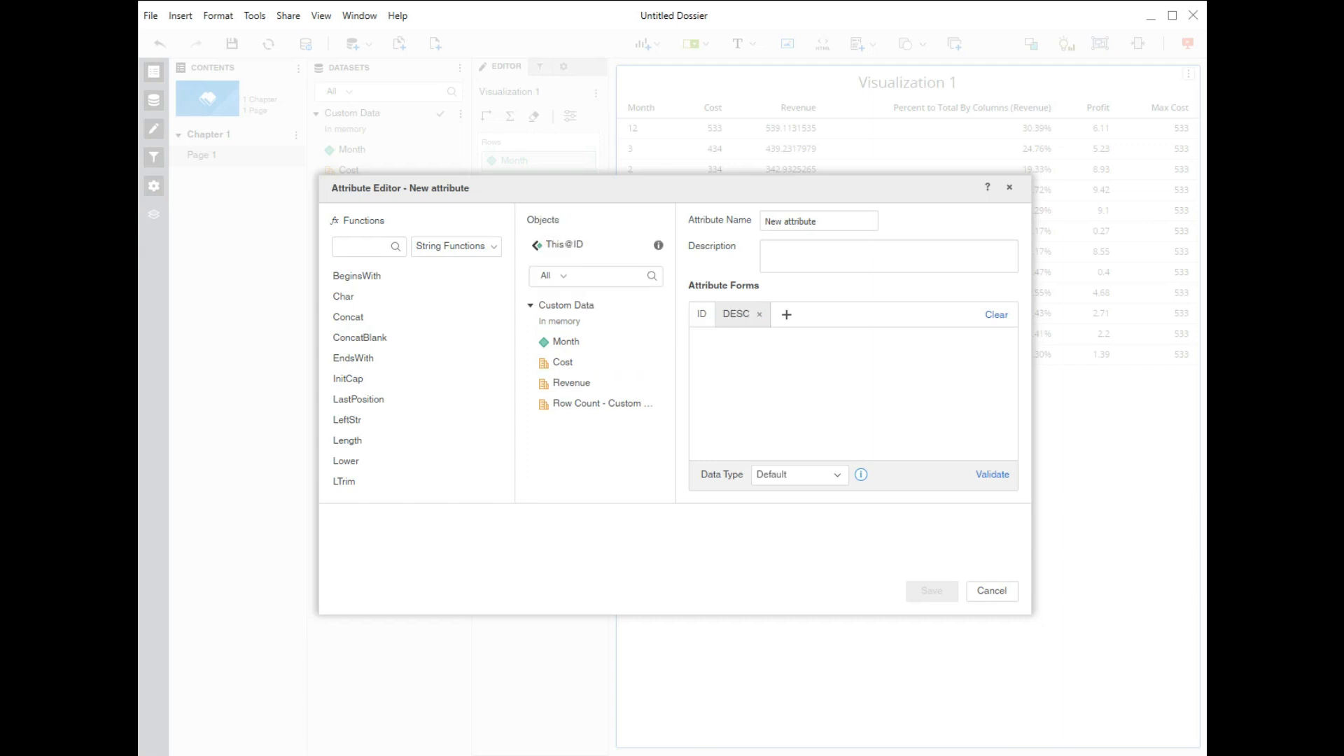
pyautogui.click(786, 314)
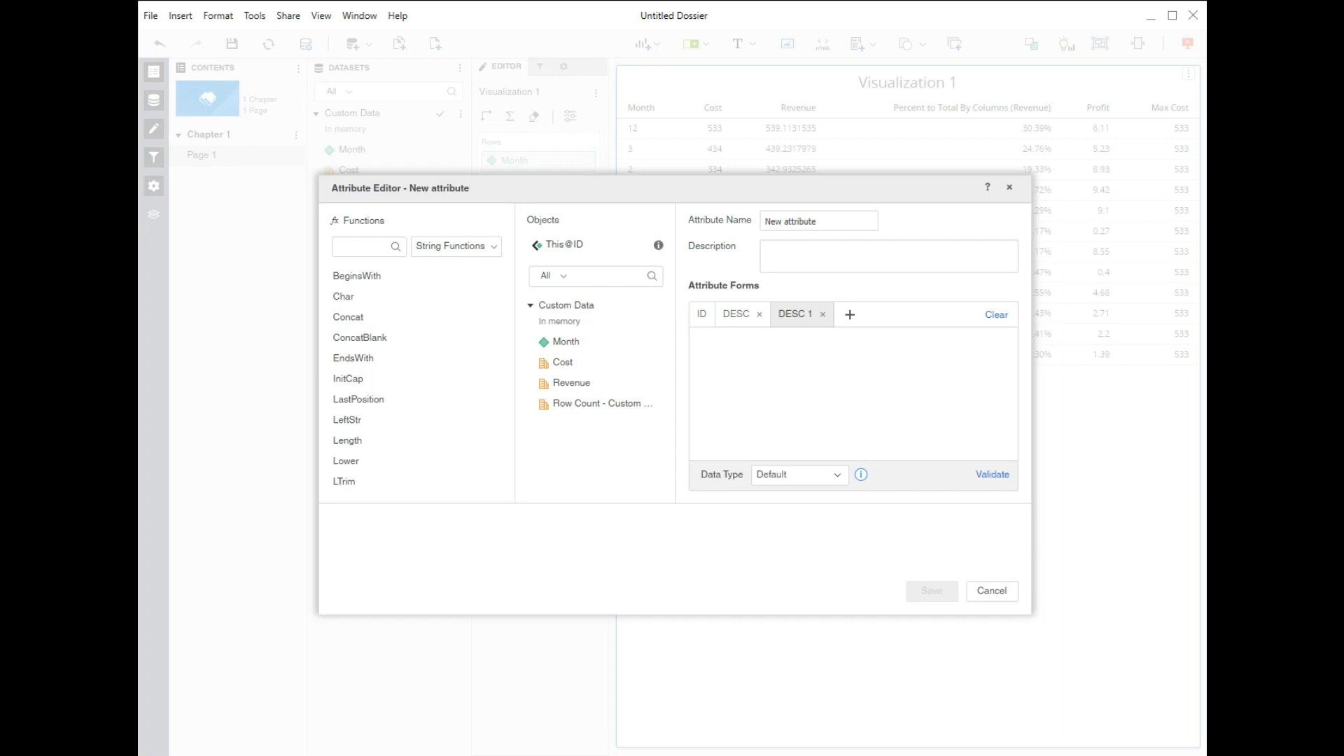
pyautogui.click(821, 314)
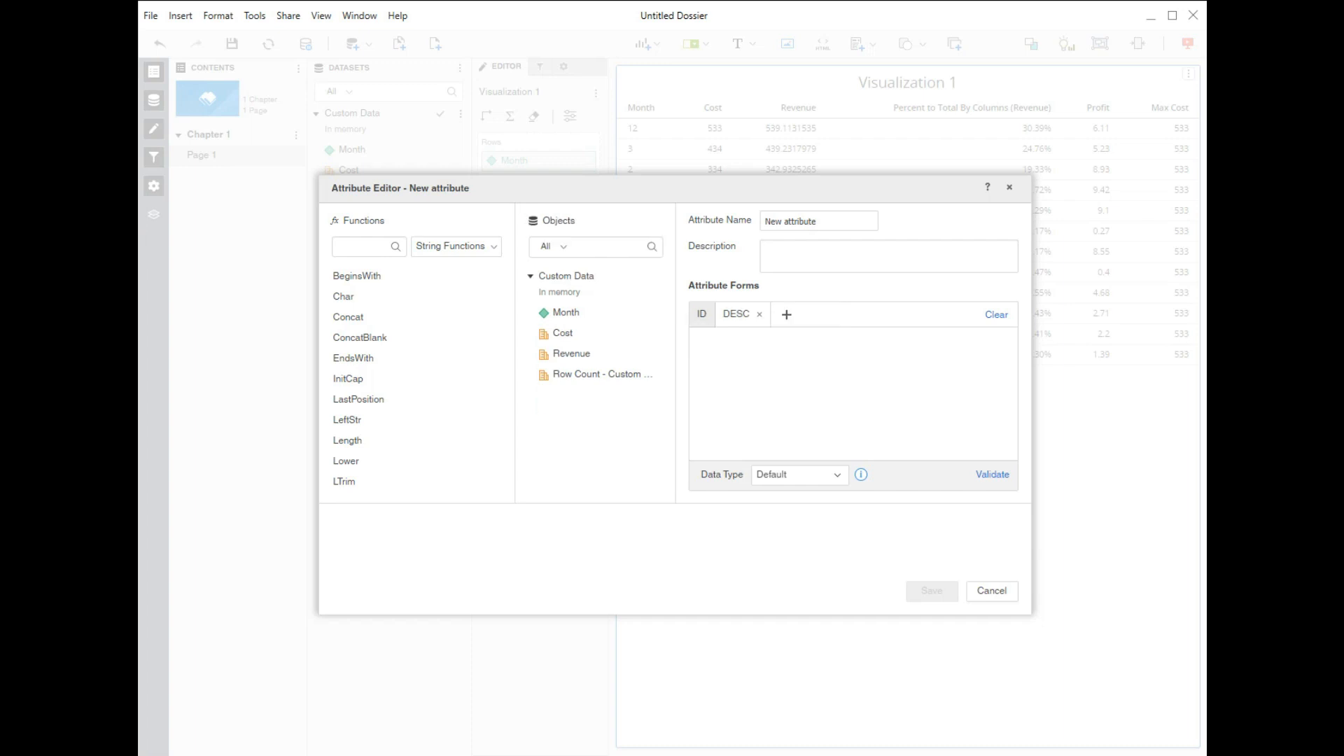
pyautogui.click(759, 315)
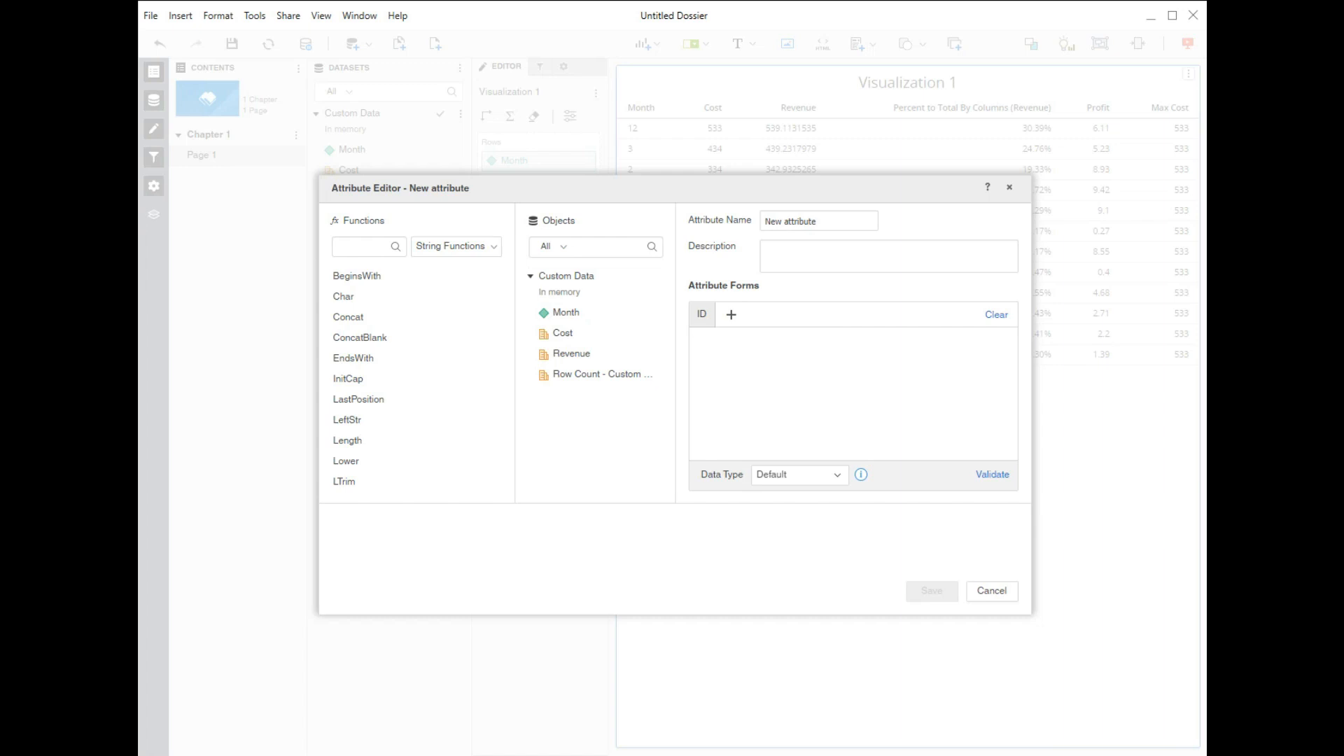
pyautogui.write('case(Month')
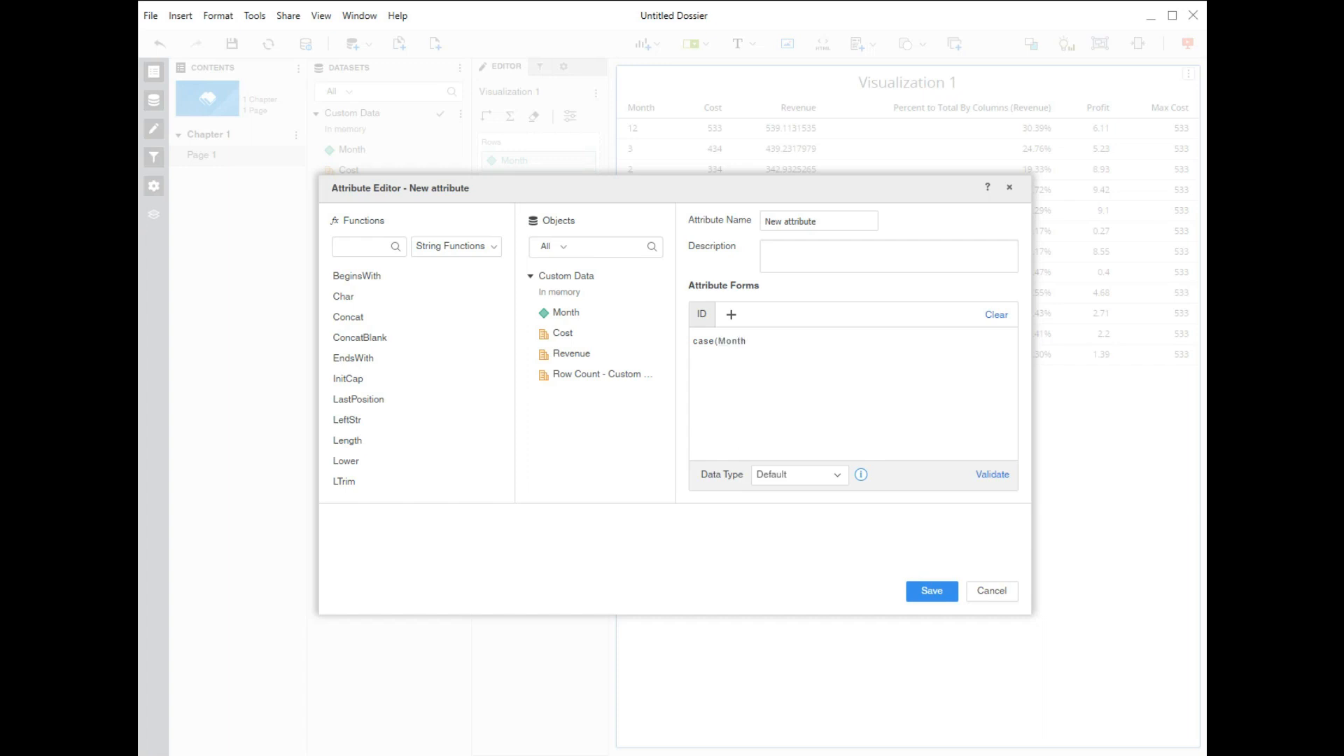
pyautogui.write('@id = 1,')
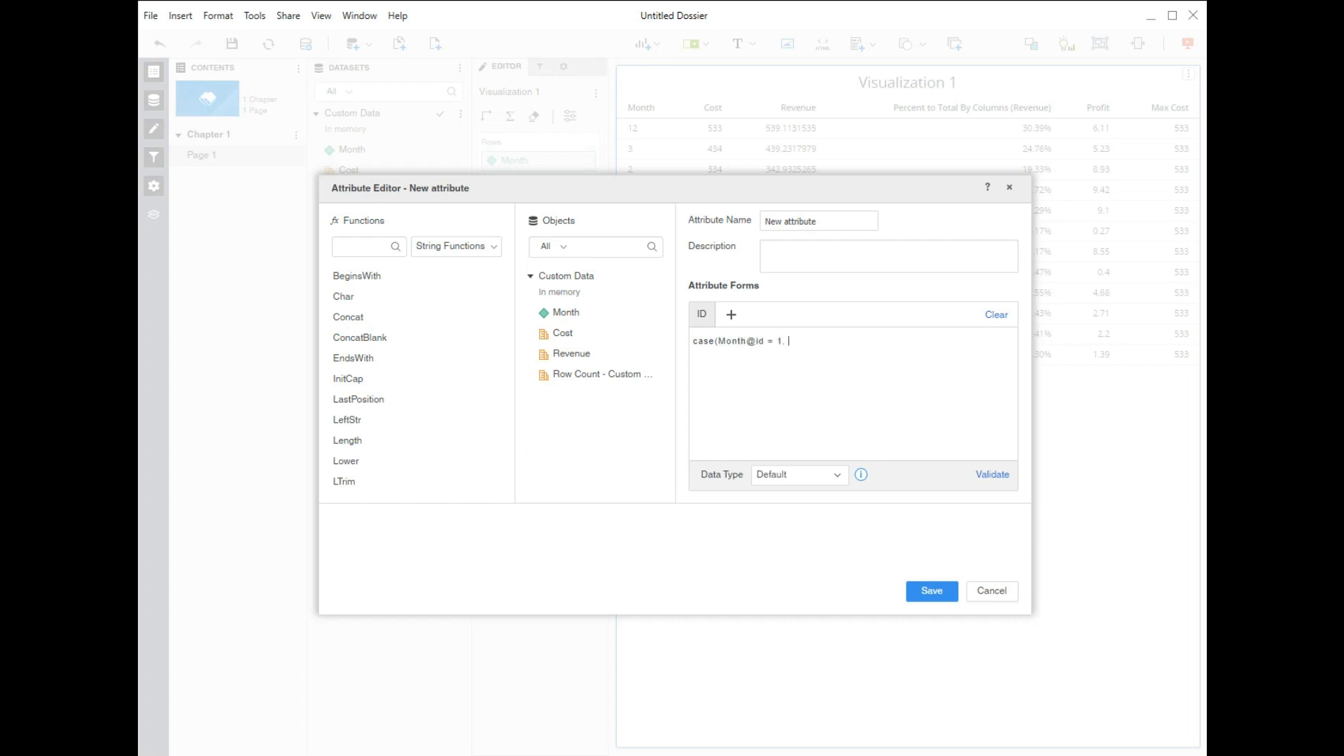
pyautogui.write('"Januar')
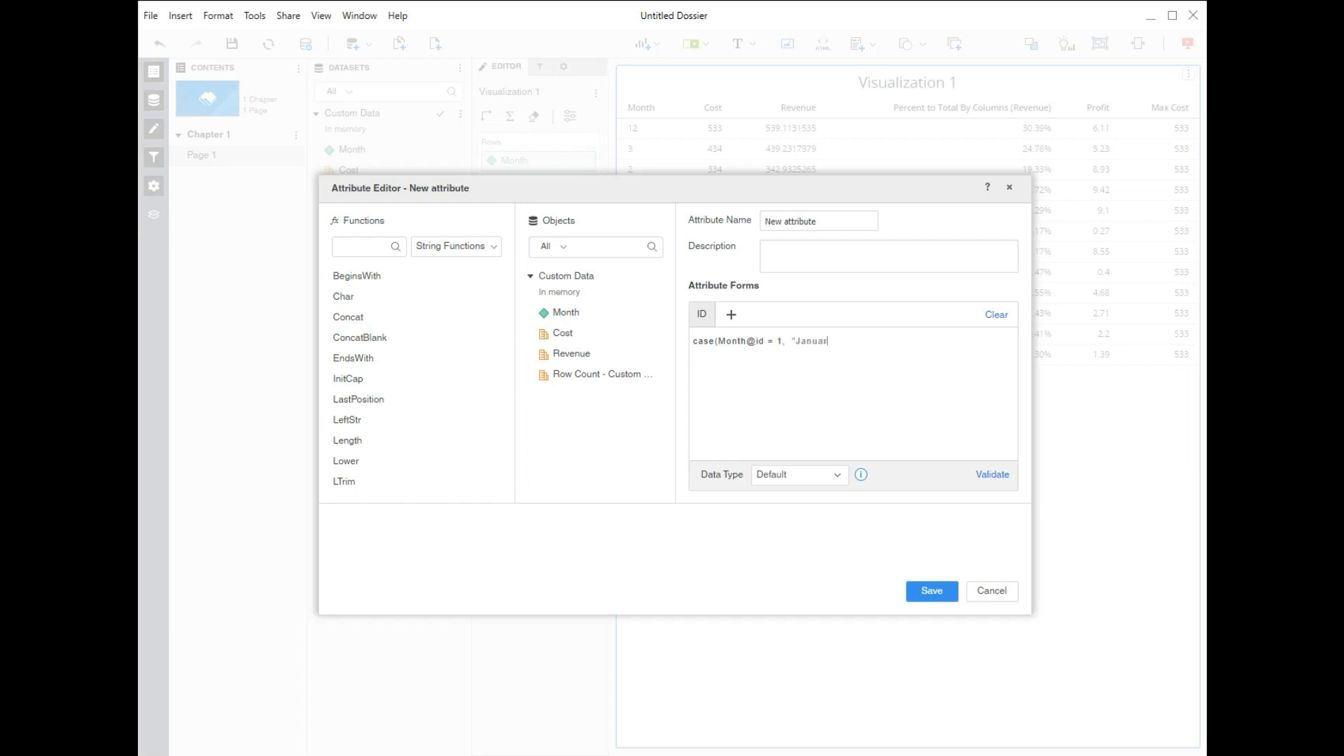
pyautogui.write('y", mo')
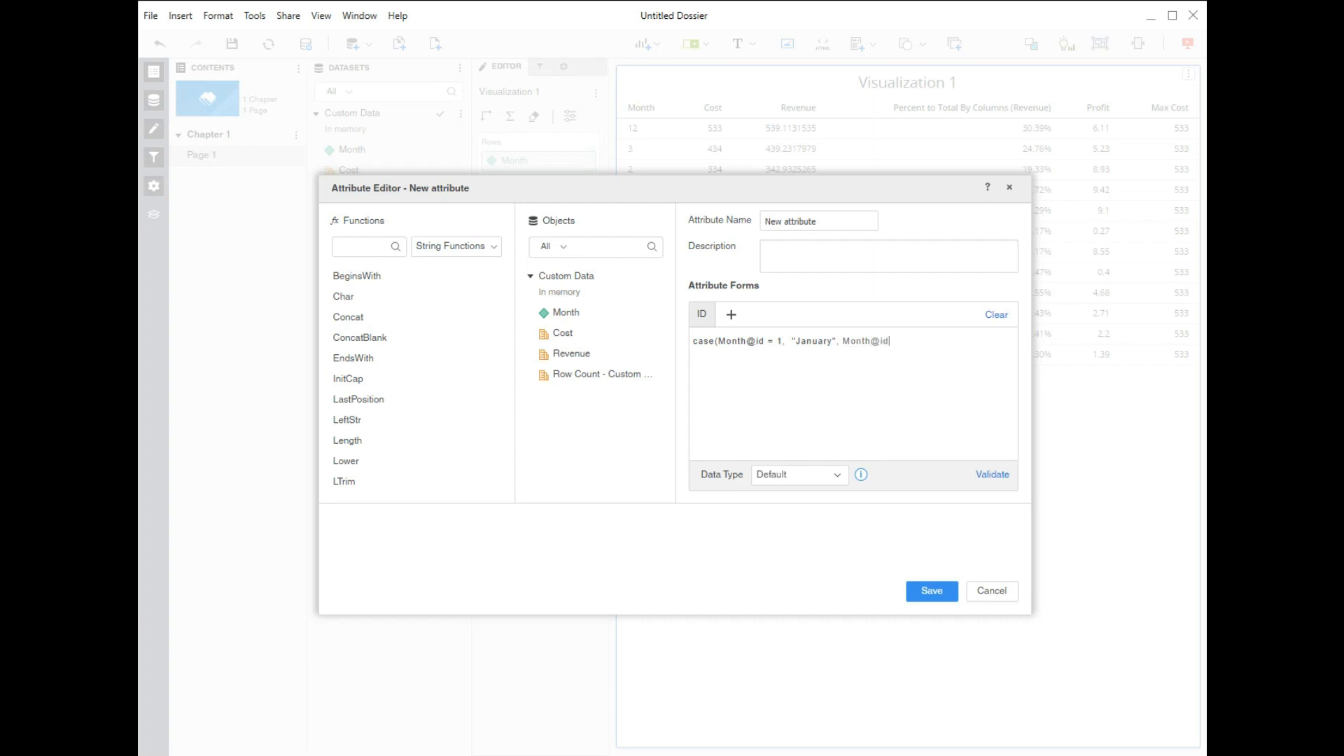
pyautogui.write(', Month@id = 2, "Fe')
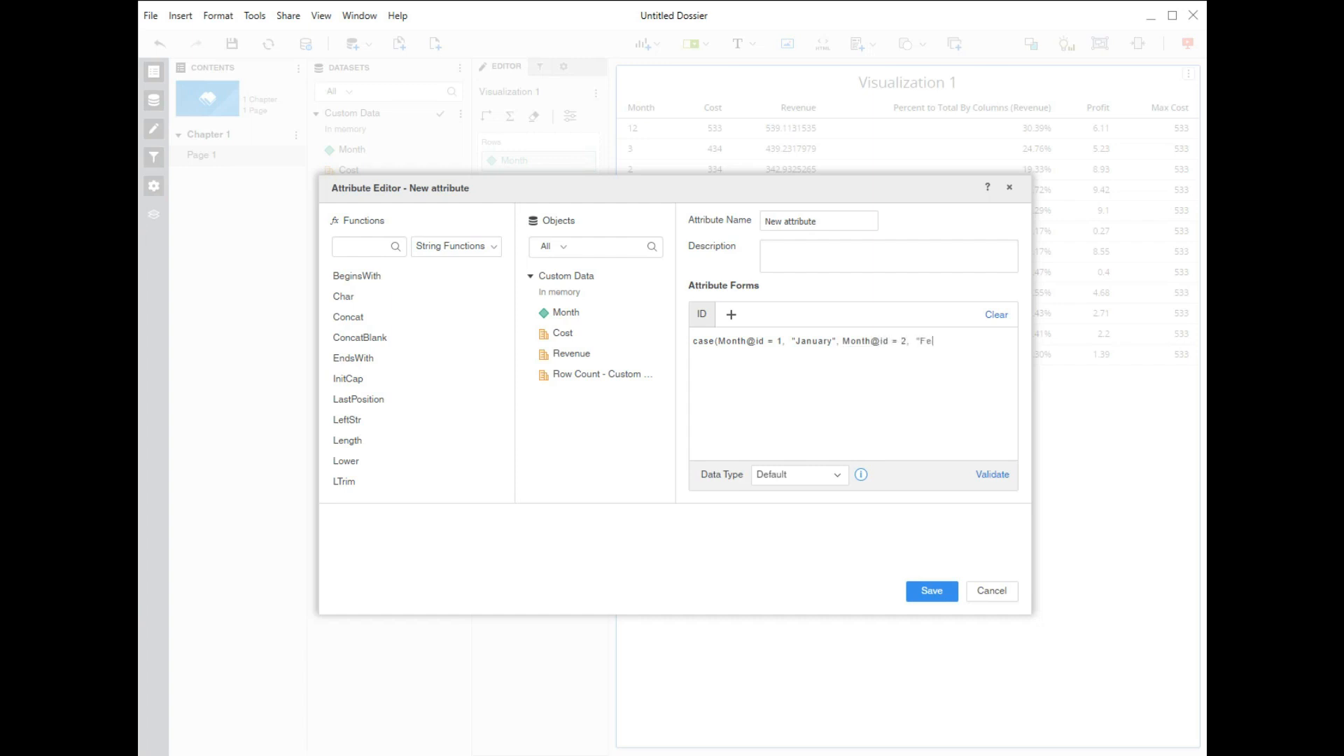
pyautogui.write('bruary"')
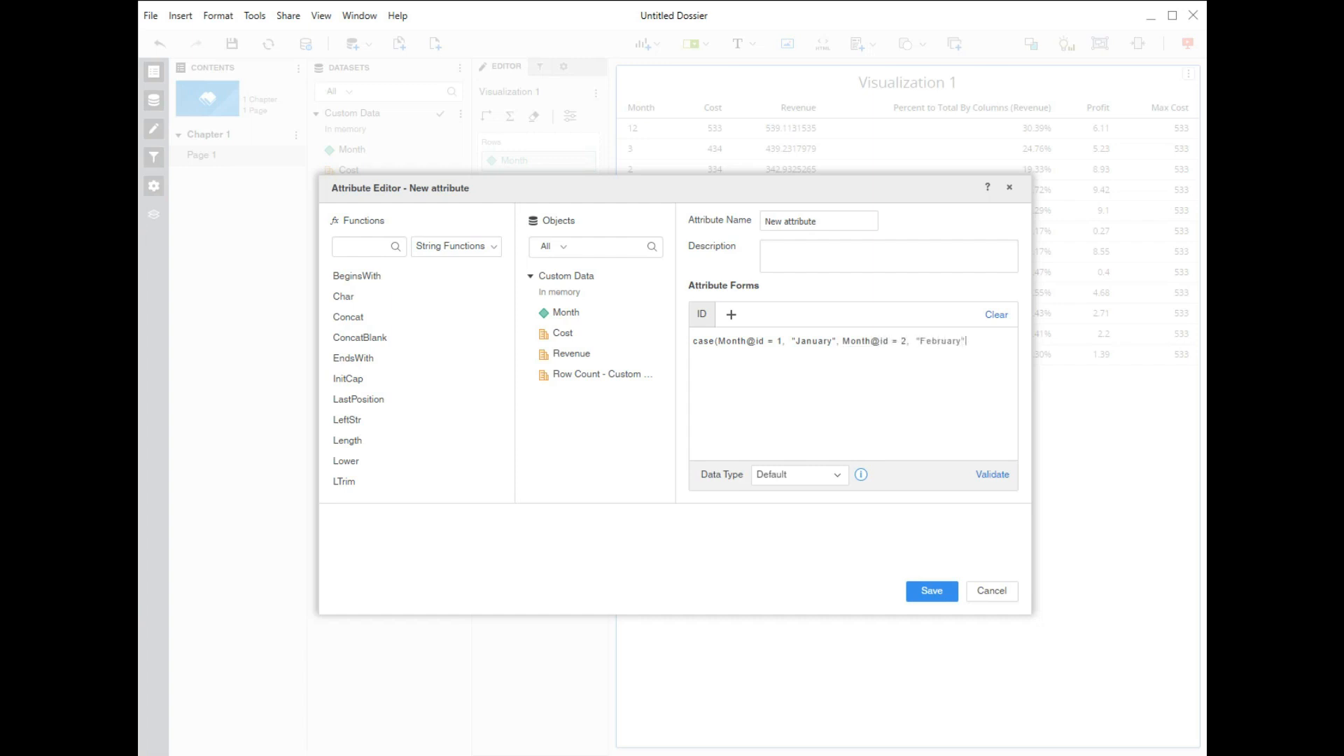
pyautogui.write(', ...')
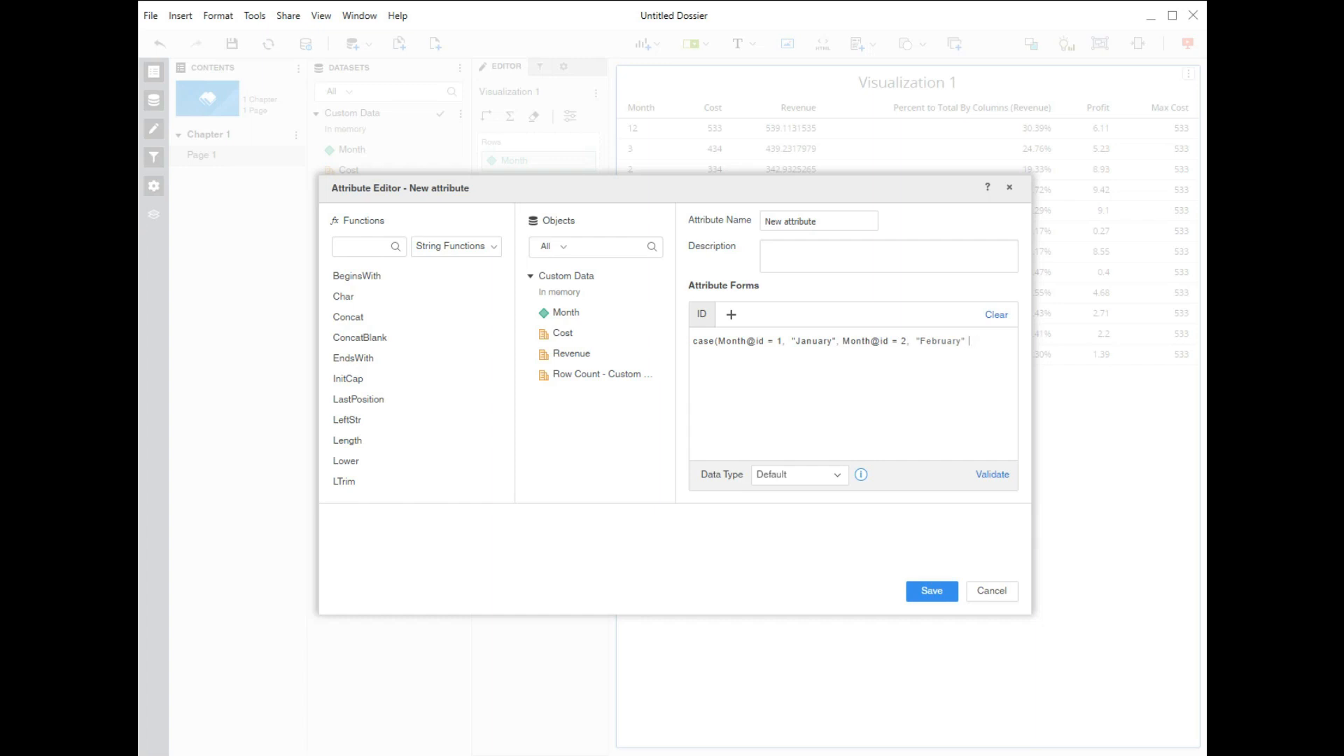
pyautogui.write(',')
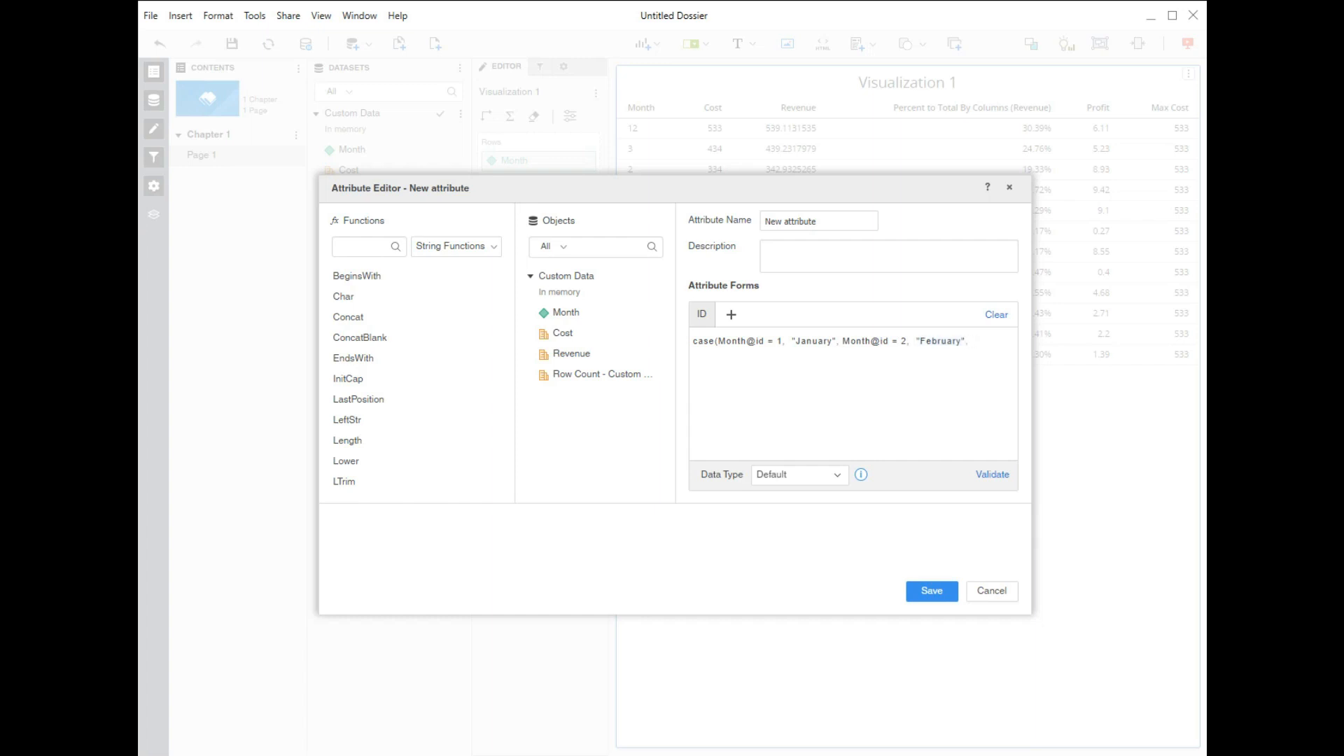
pyautogui.click(996, 315)
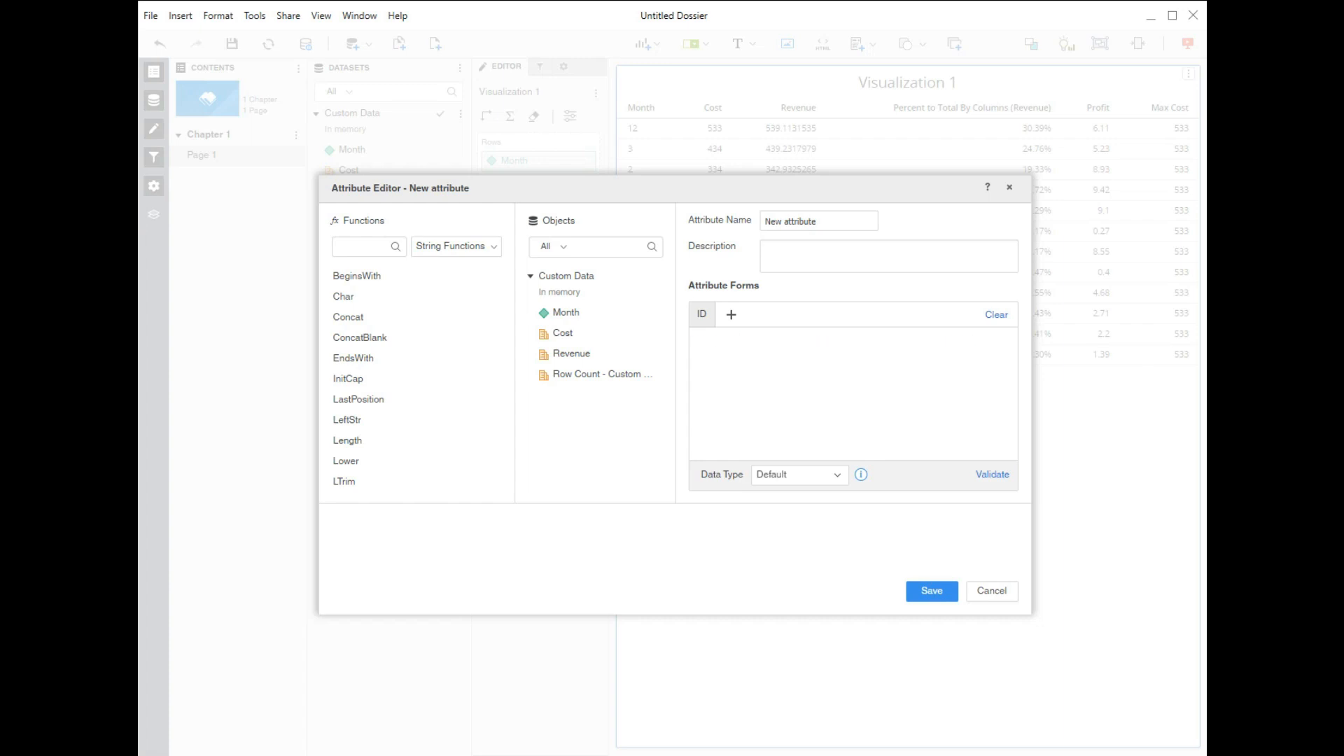
# Step: Enter the case(Month@ID=1, "January", …) formula and save the attribute as 'Month Name'
pyautogui.write('case(Month@ID=1, "January", Month@ID=2, "February", Month@ID=3, "March", Month@ID=4, "April", Month@ID=5, "May", Month@ID=6, "June", Month@ID=7, "July", Month@ID=8, "August", Month@ID=7, "September",')
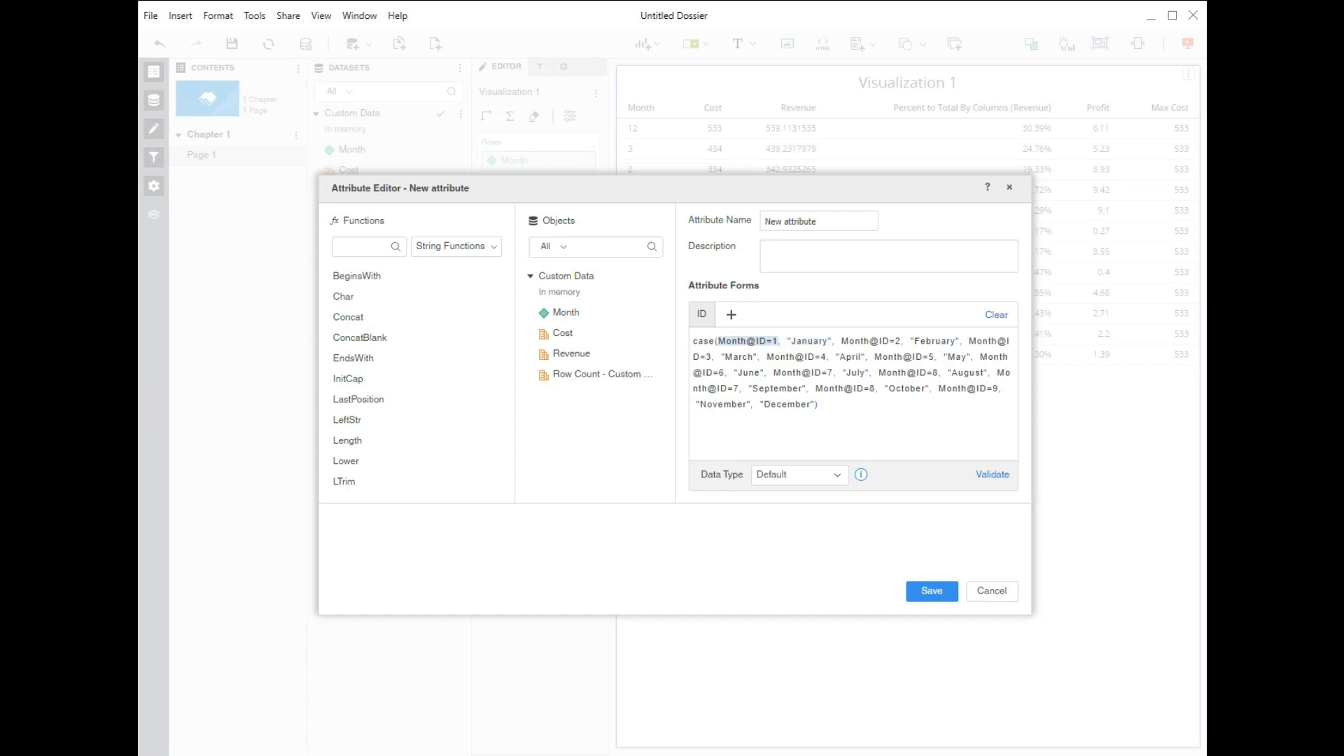
pyautogui.doubleClick(808, 341)
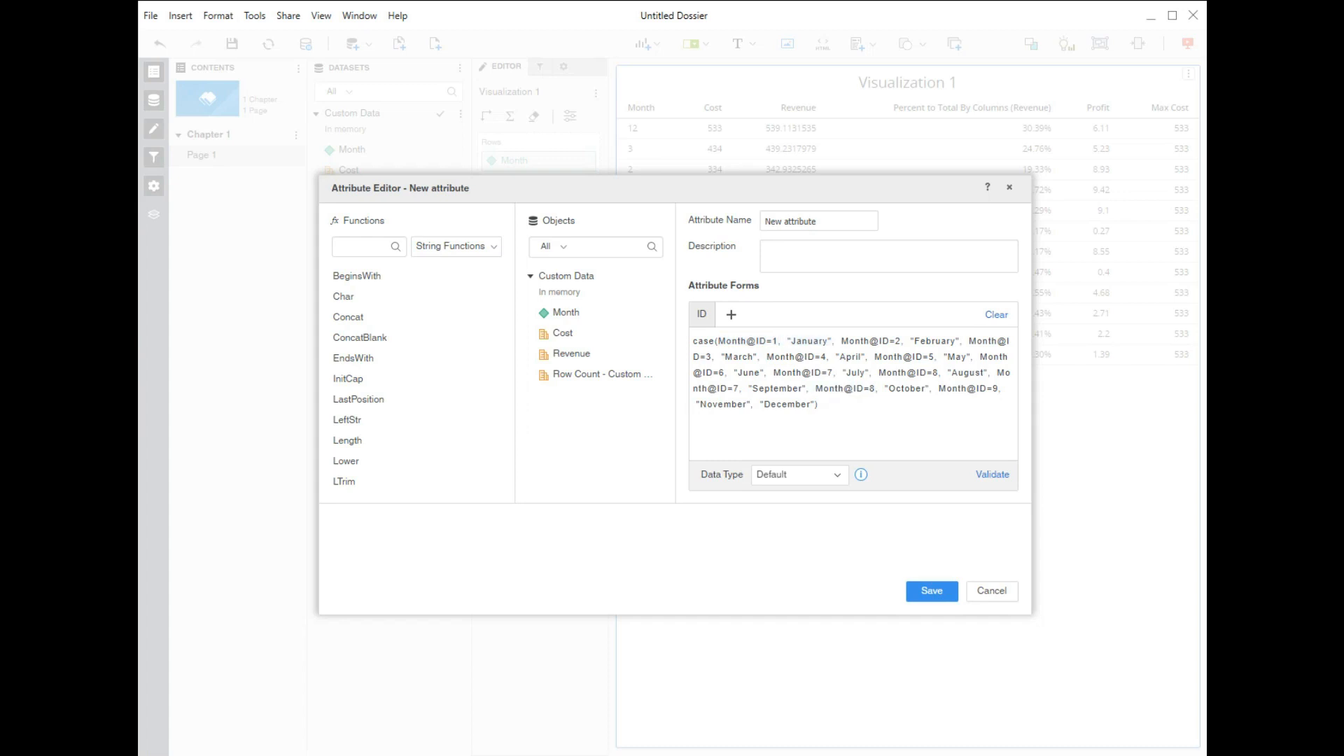
pyautogui.doubleClick(796, 220)
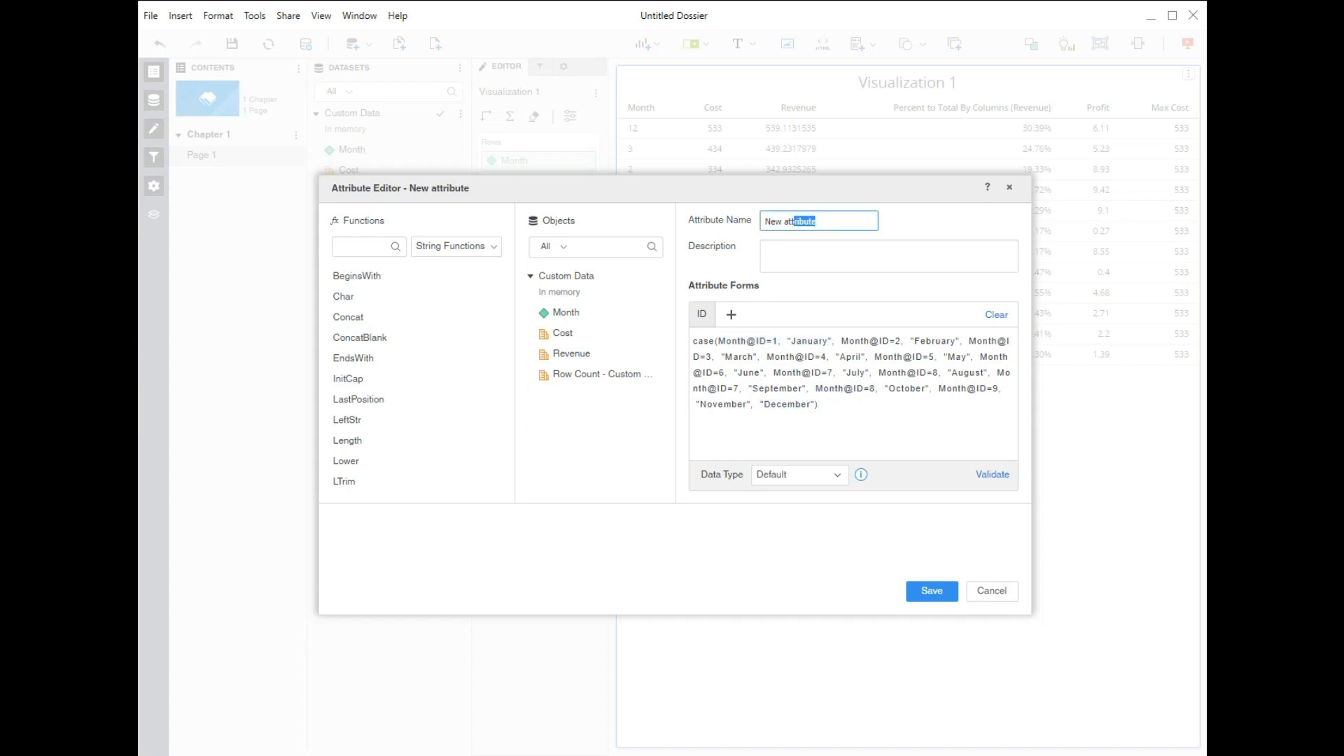
pyautogui.write('Month N')
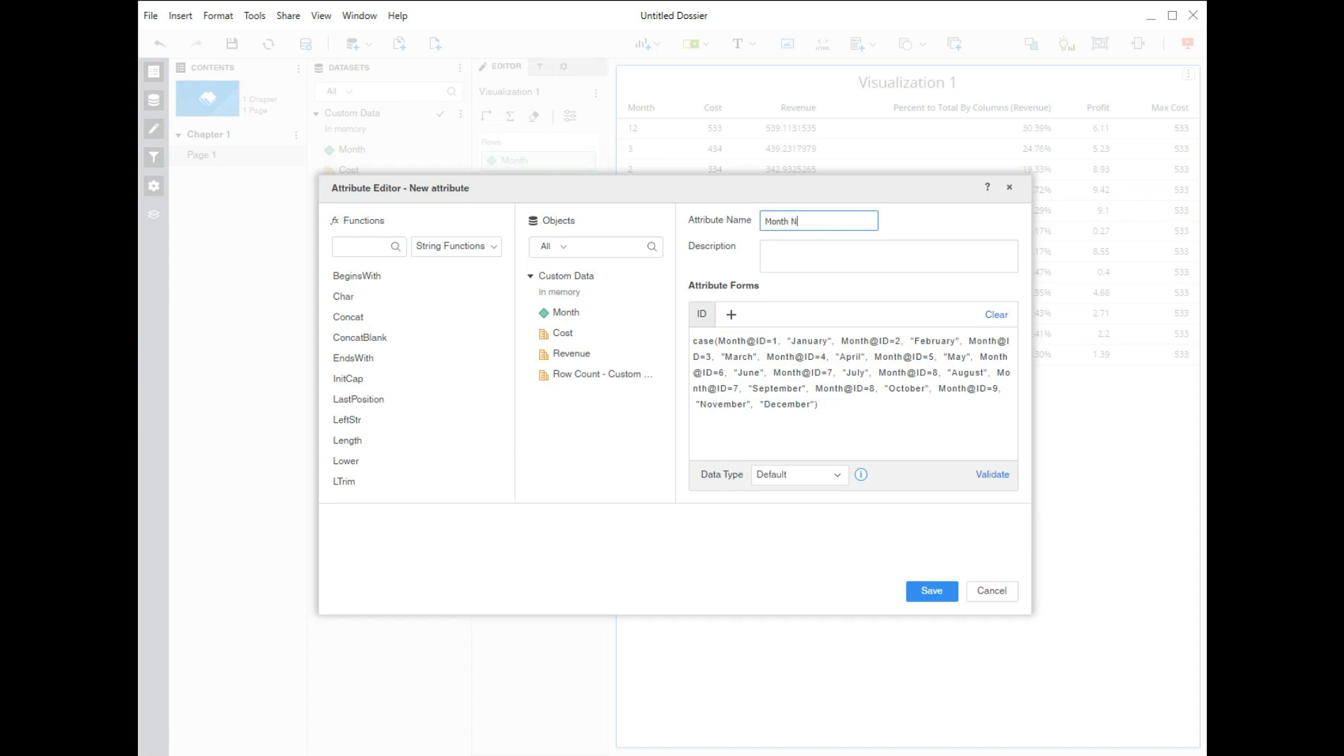
pyautogui.write('ame')
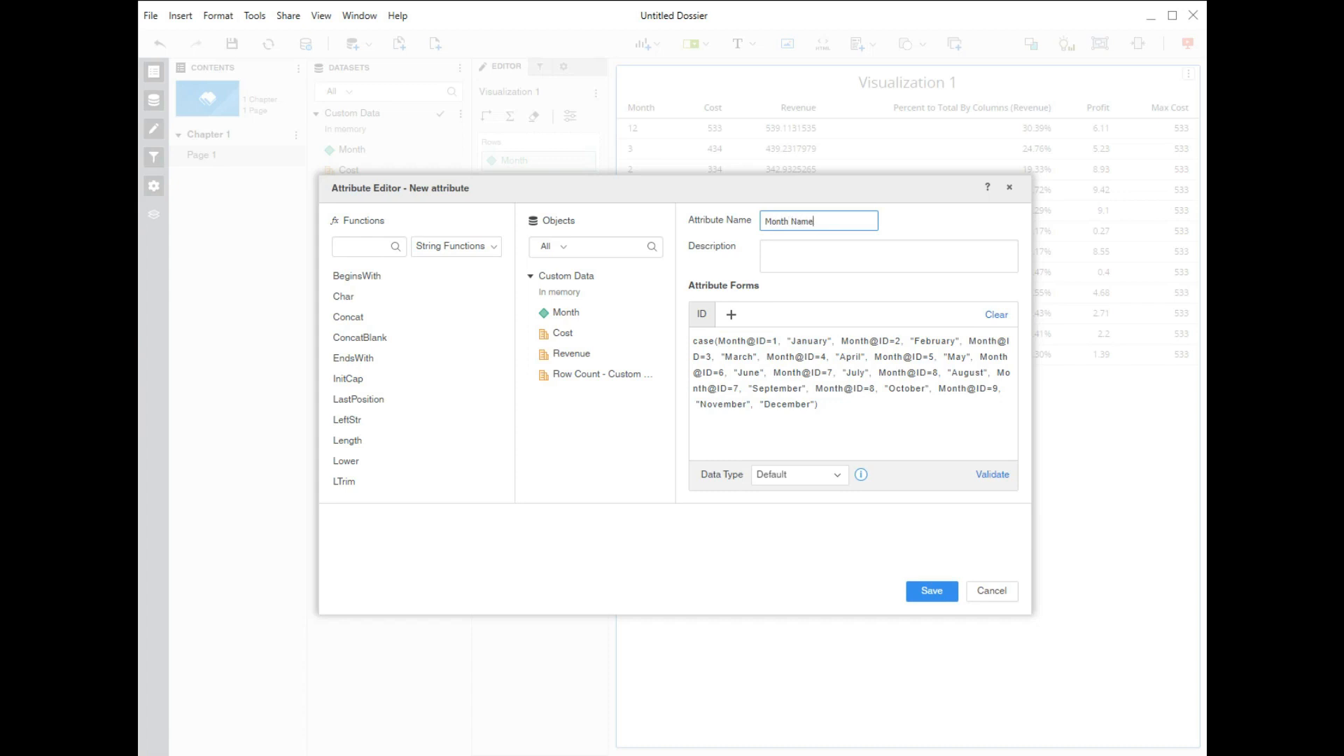
pyautogui.click(932, 591)
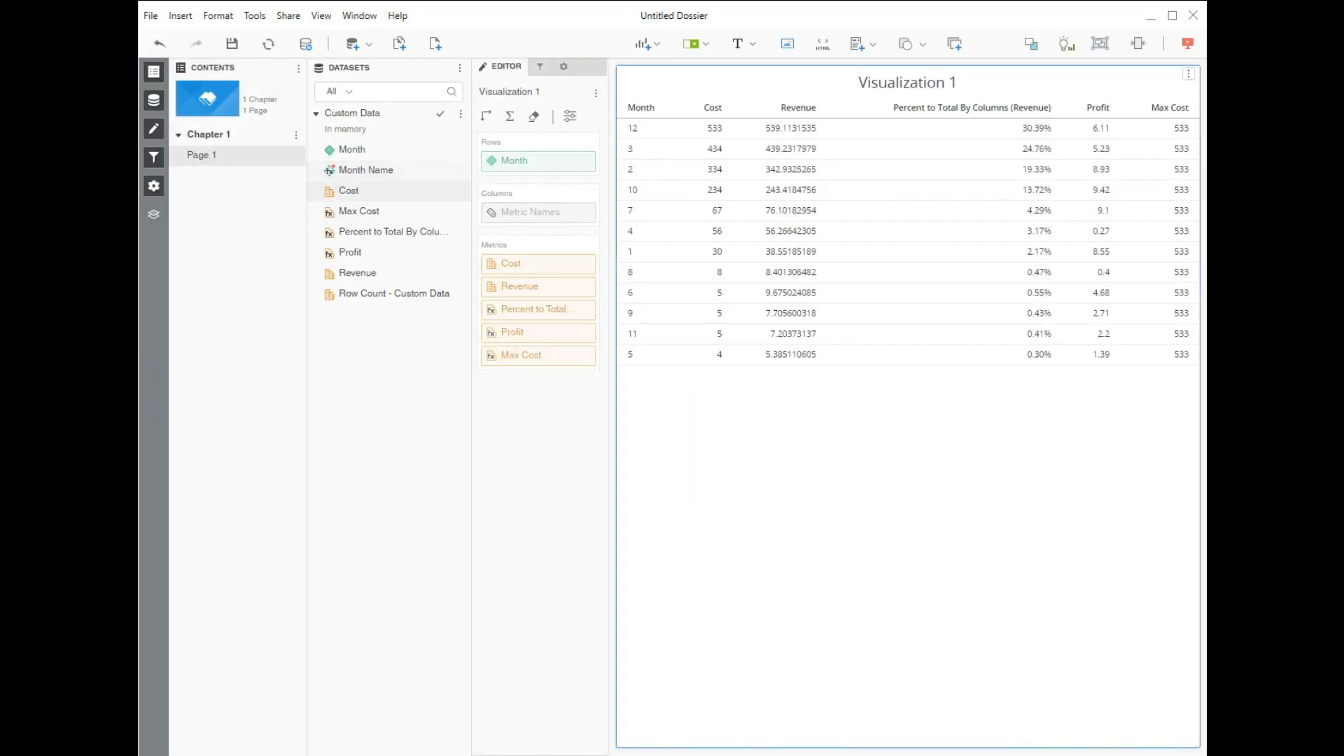
pyautogui.moveTo(366, 170)
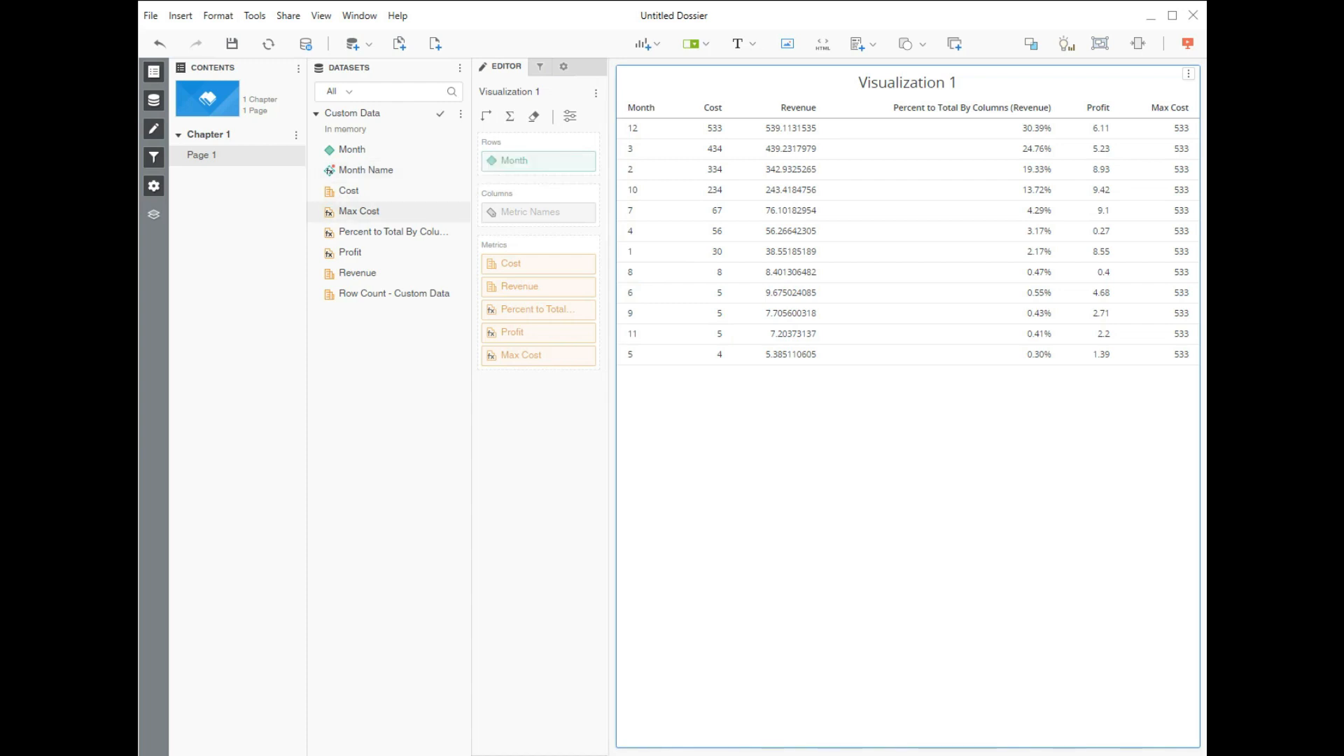
# Step: Put Month Name into the grid rows and remove the Month attribute
pyautogui.click(365, 171)
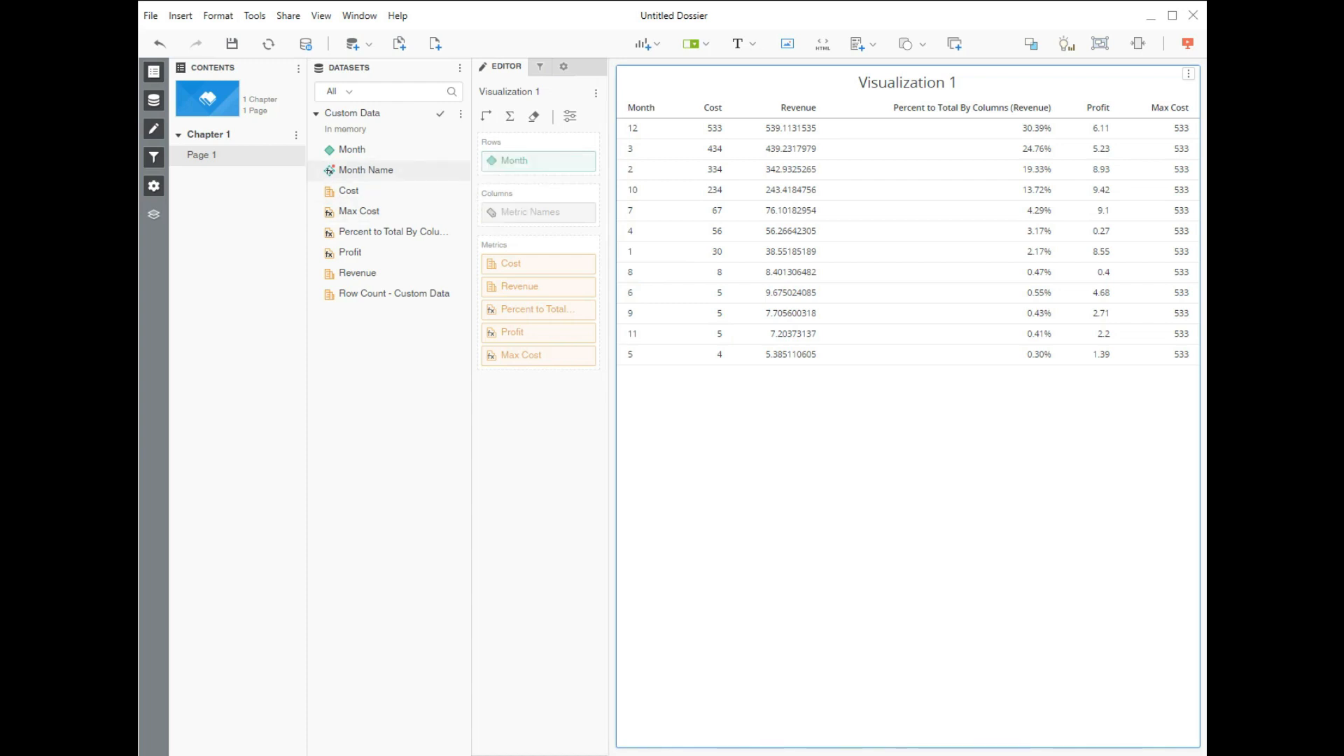
pyautogui.moveTo(365, 170)
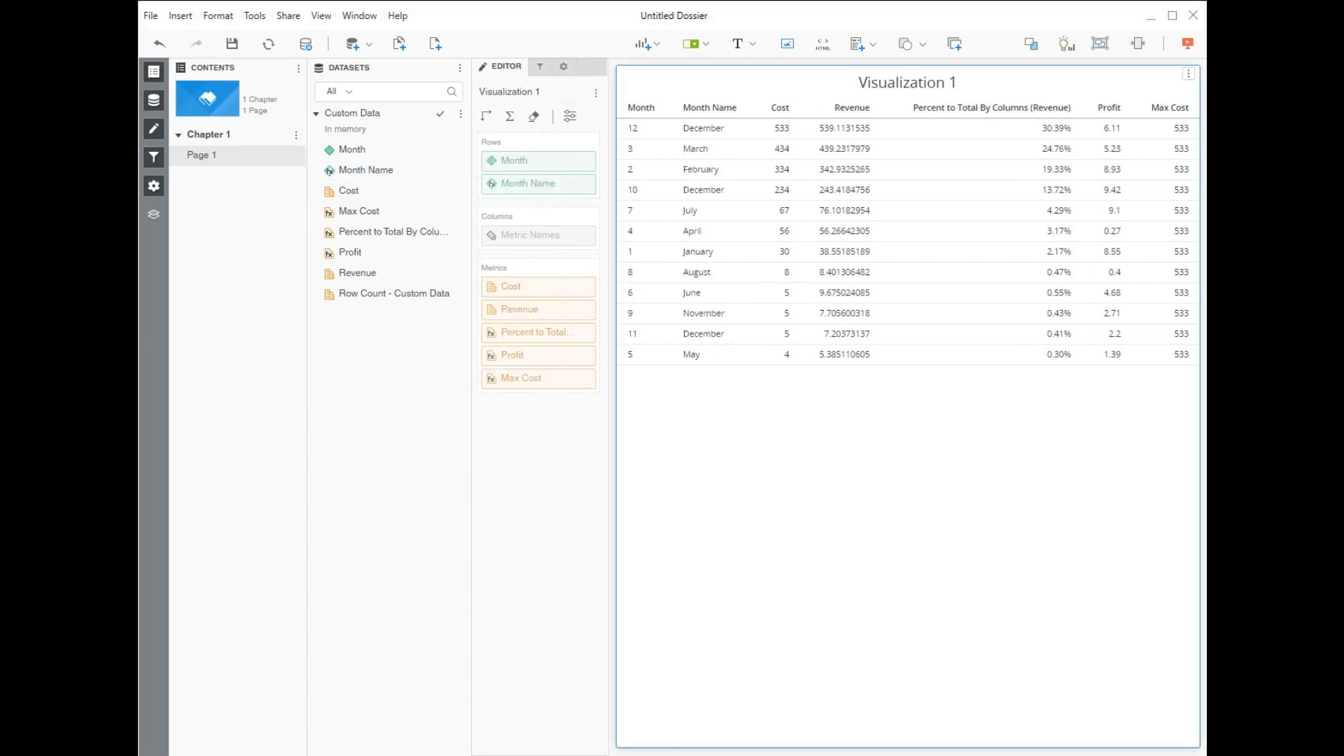
pyautogui.click(703, 128)
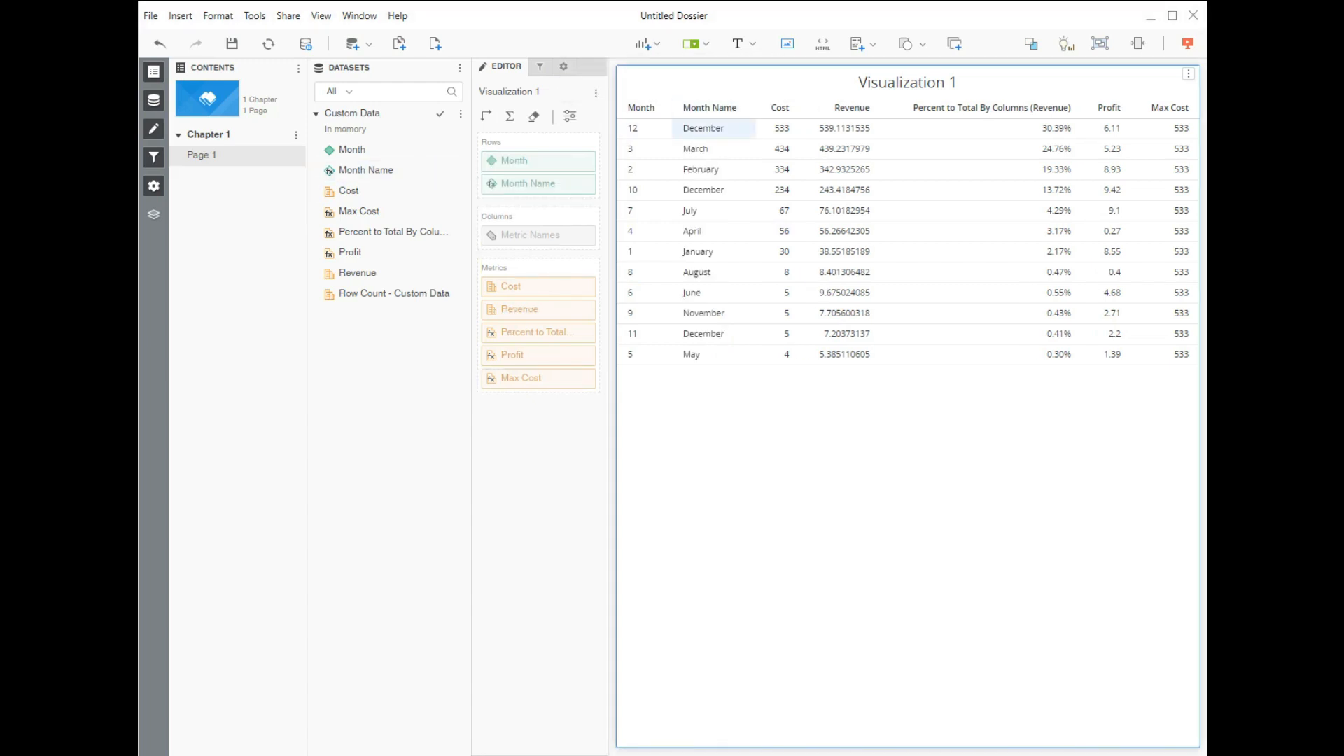
pyautogui.click(695, 148)
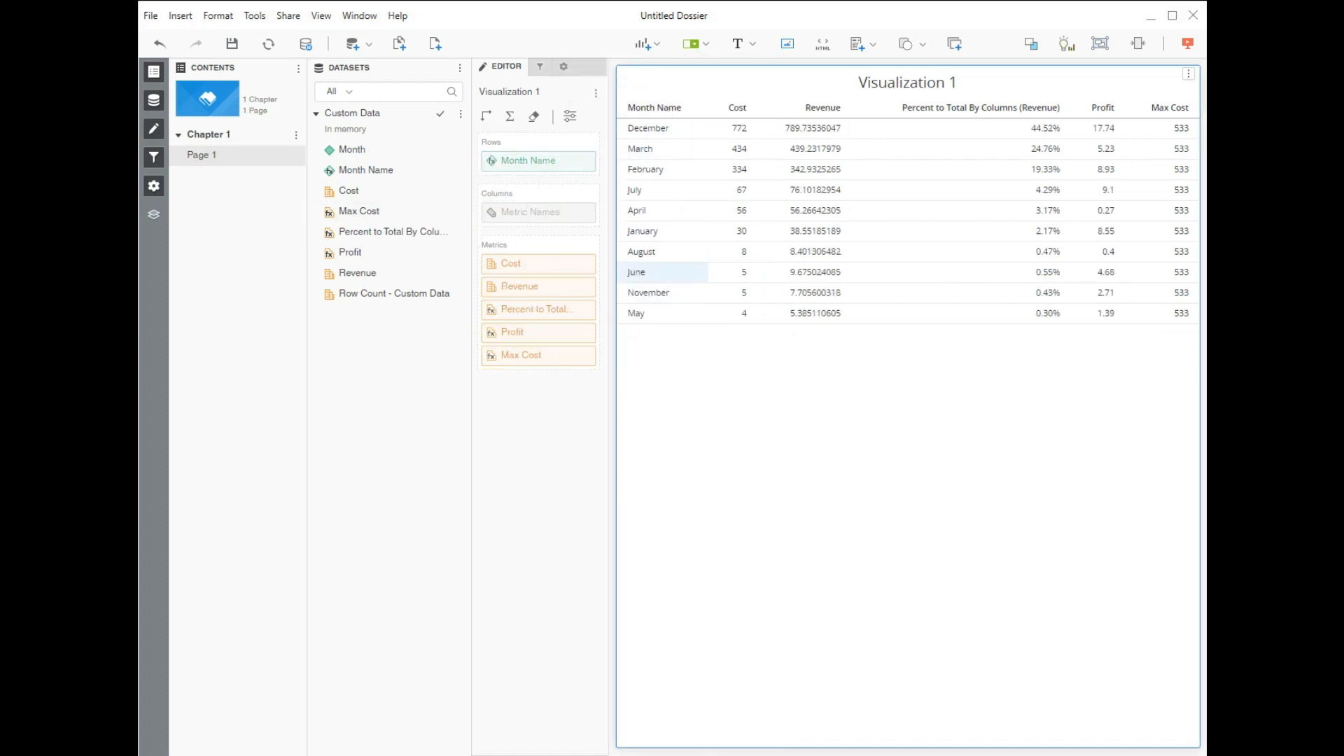
pyautogui.click(648, 128)
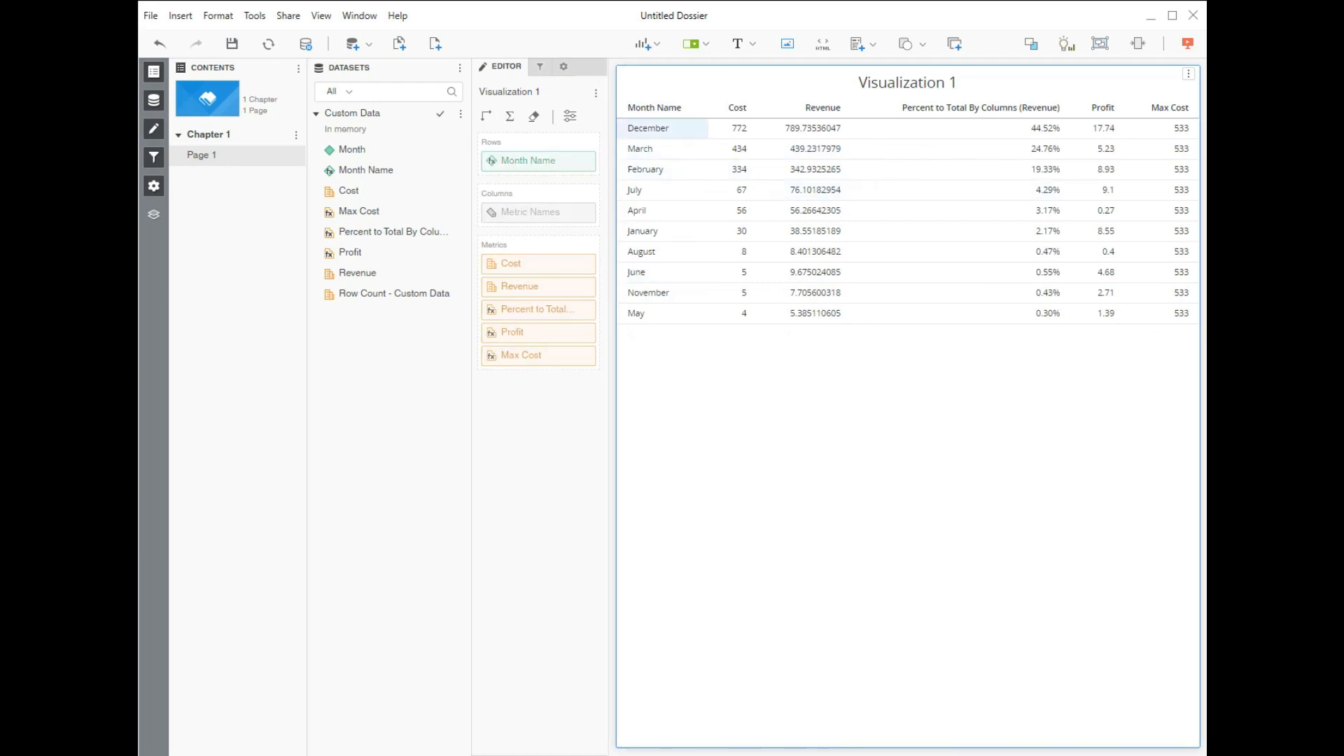